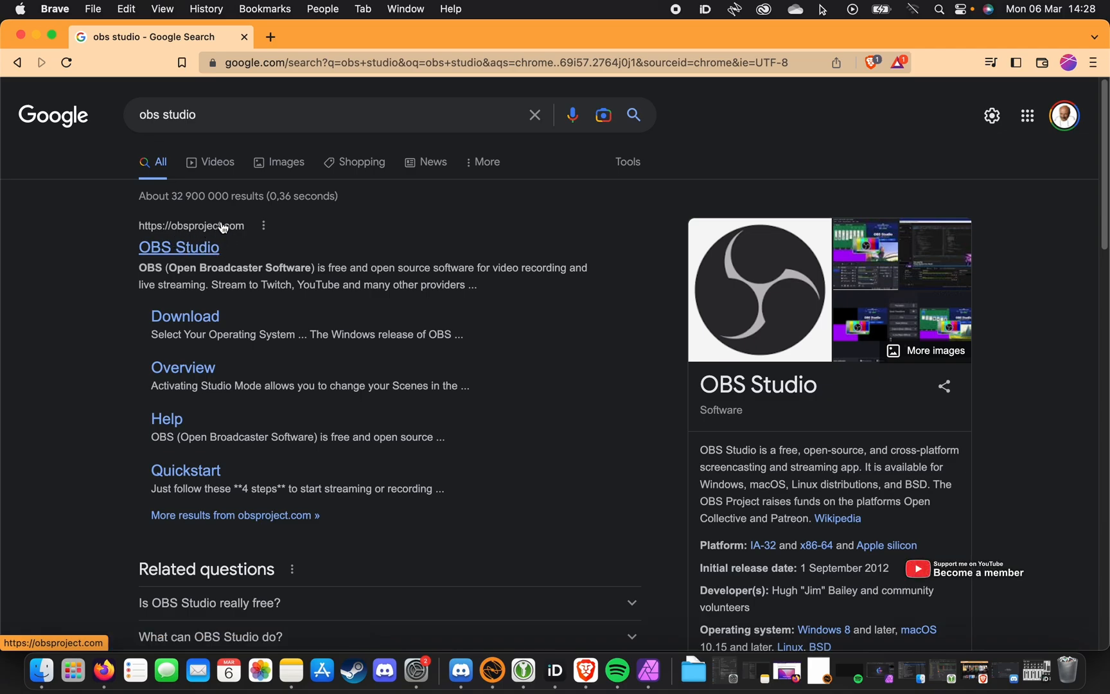
mouse_move(199, 247)
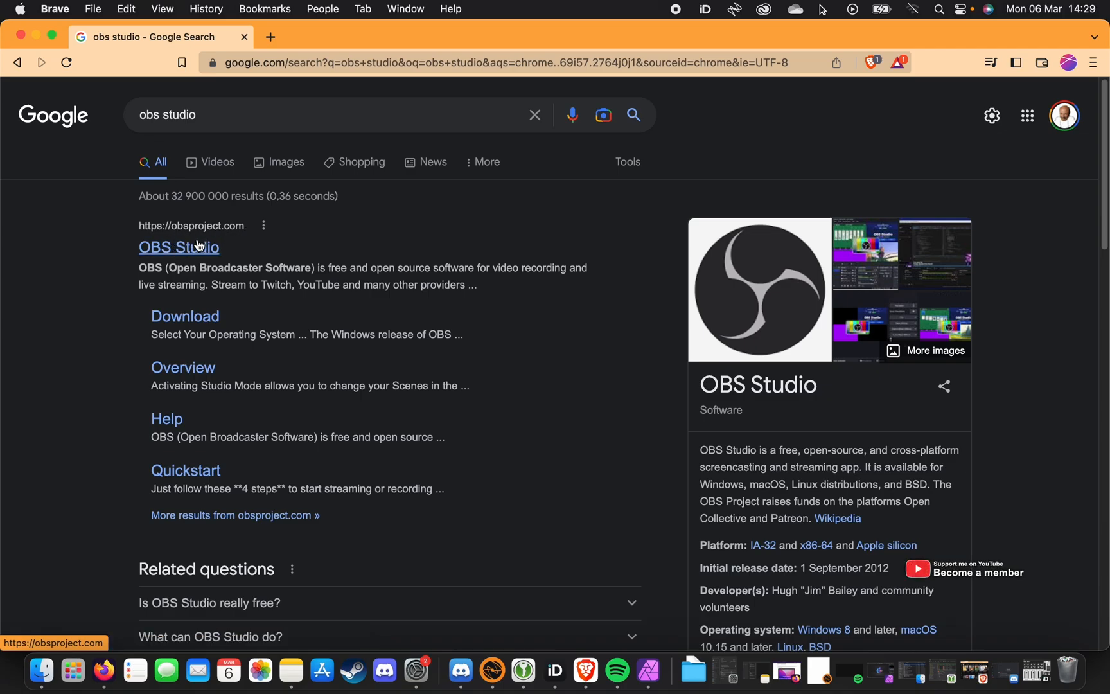
mouse_move(213, 238)
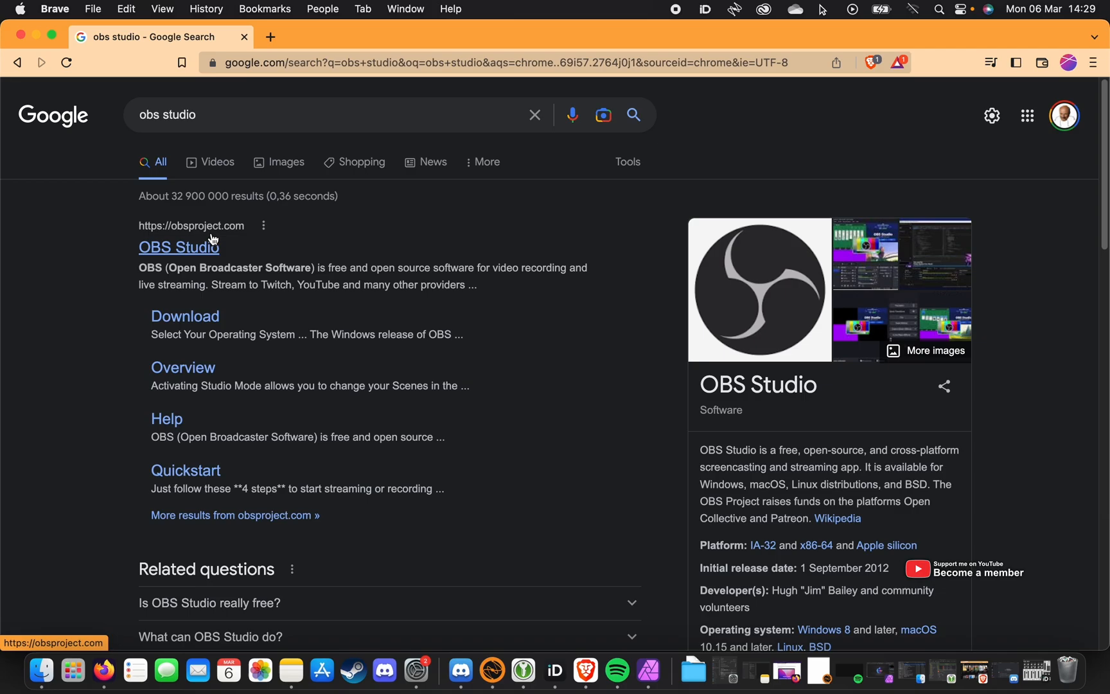
mouse_move(204, 248)
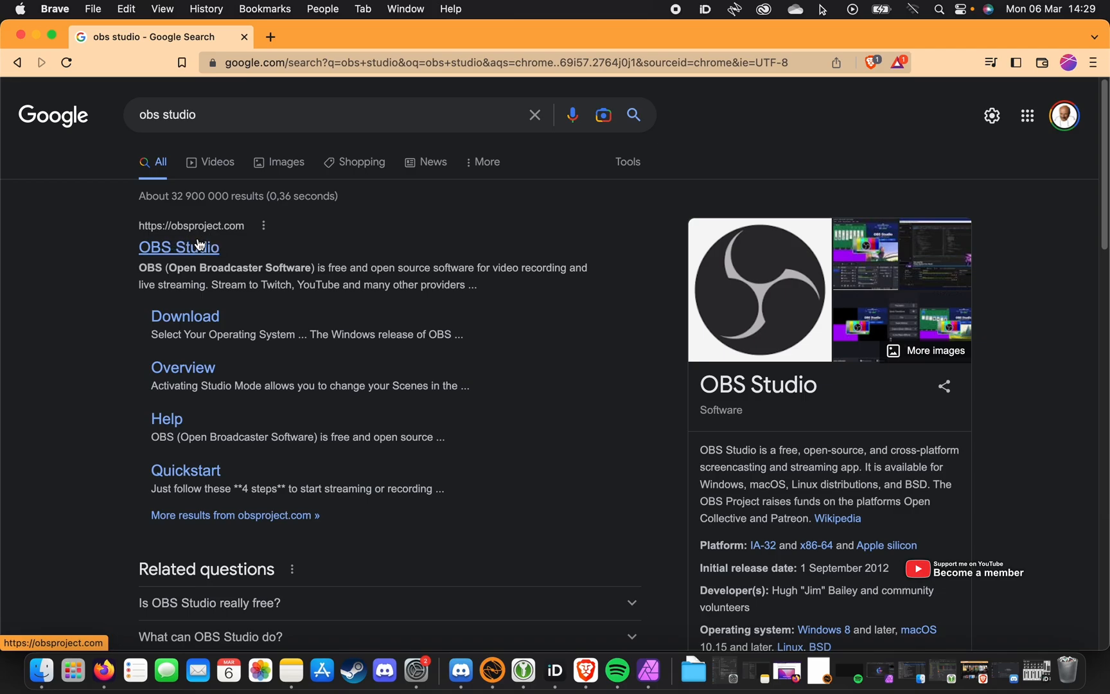
Open the OBS Studio result from the Google search for 'obs studio'
click(178, 248)
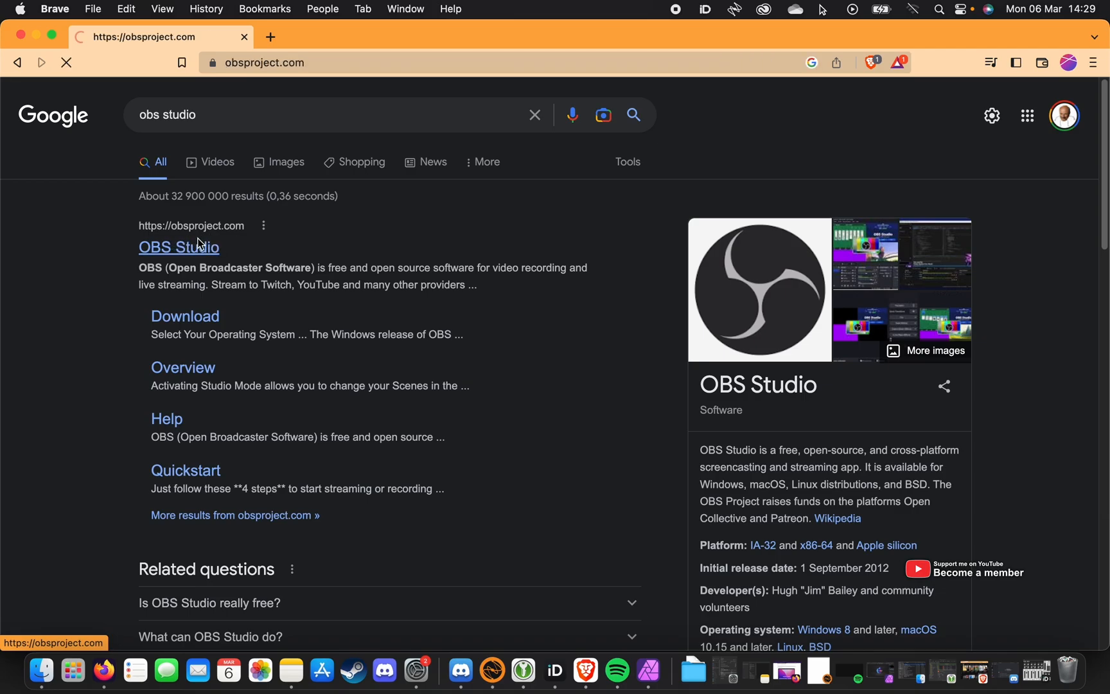
Request the macOS (Apple Silicon) download on obsproject.com and cancel the save prompt
click(179, 247)
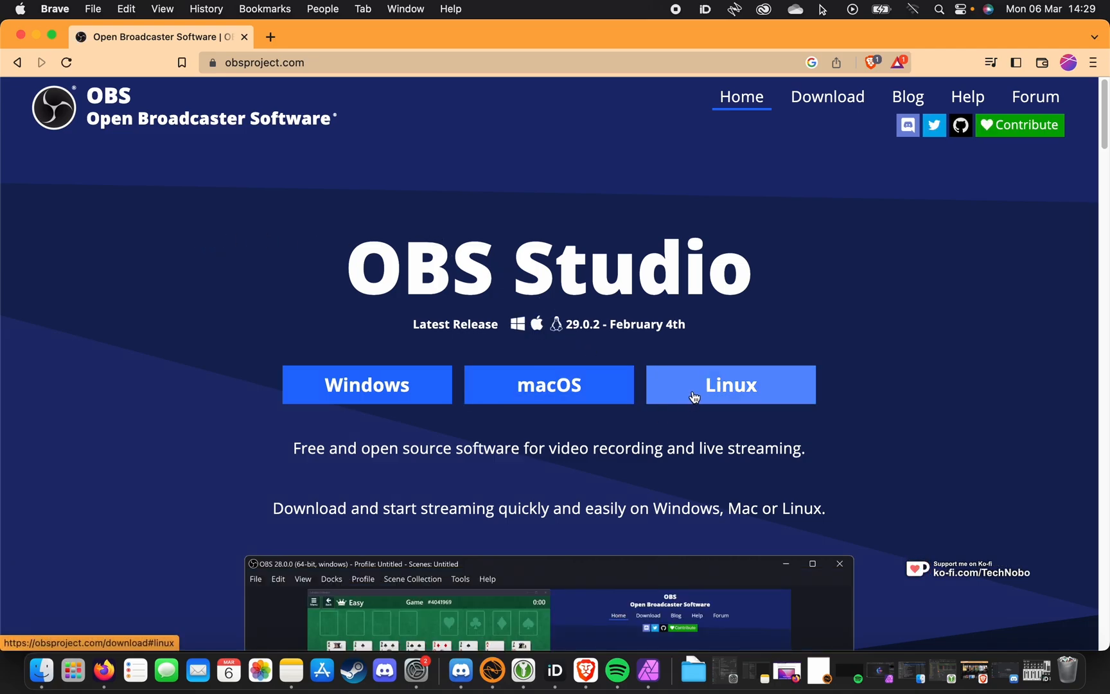
click(549, 384)
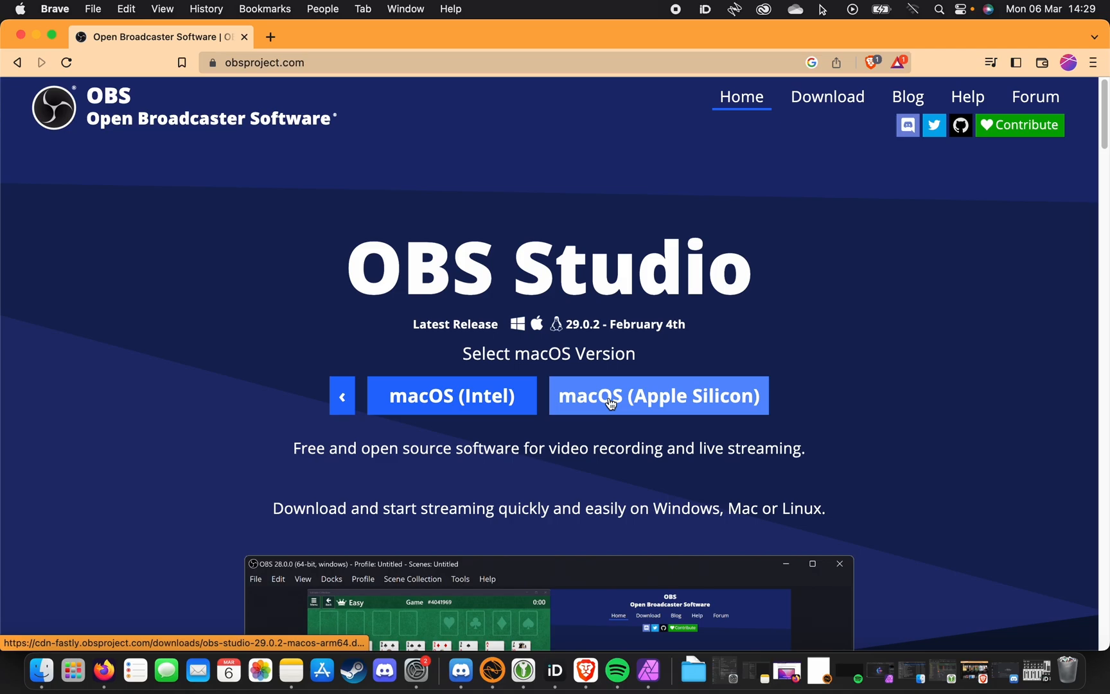
mouse_move(451, 395)
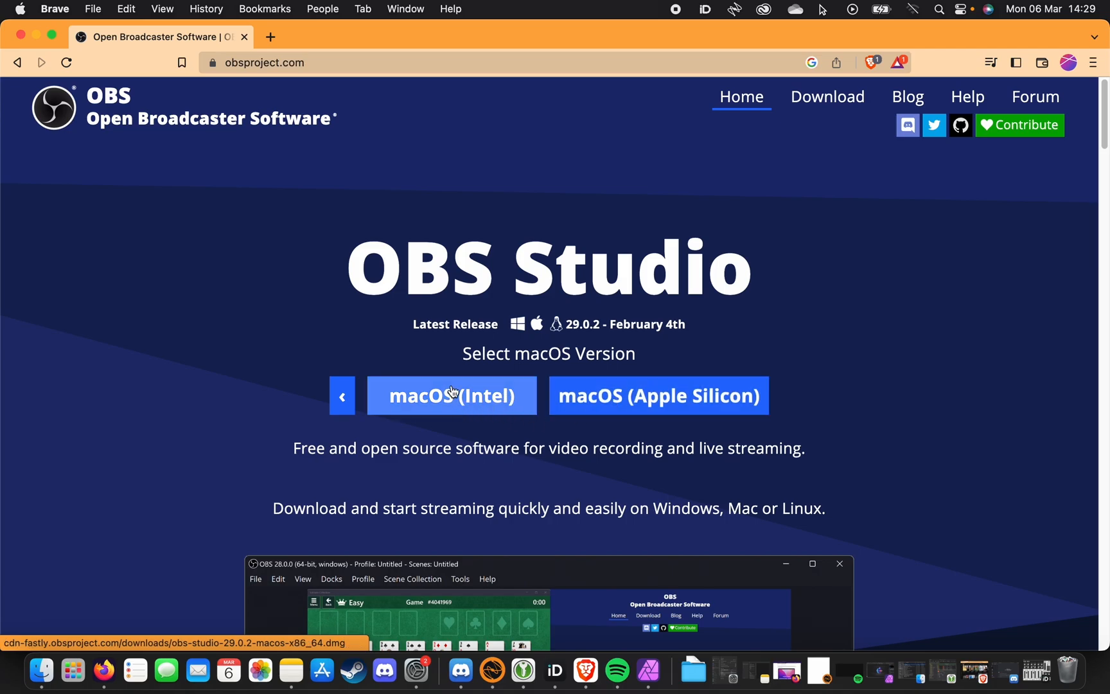
mouse_move(651, 395)
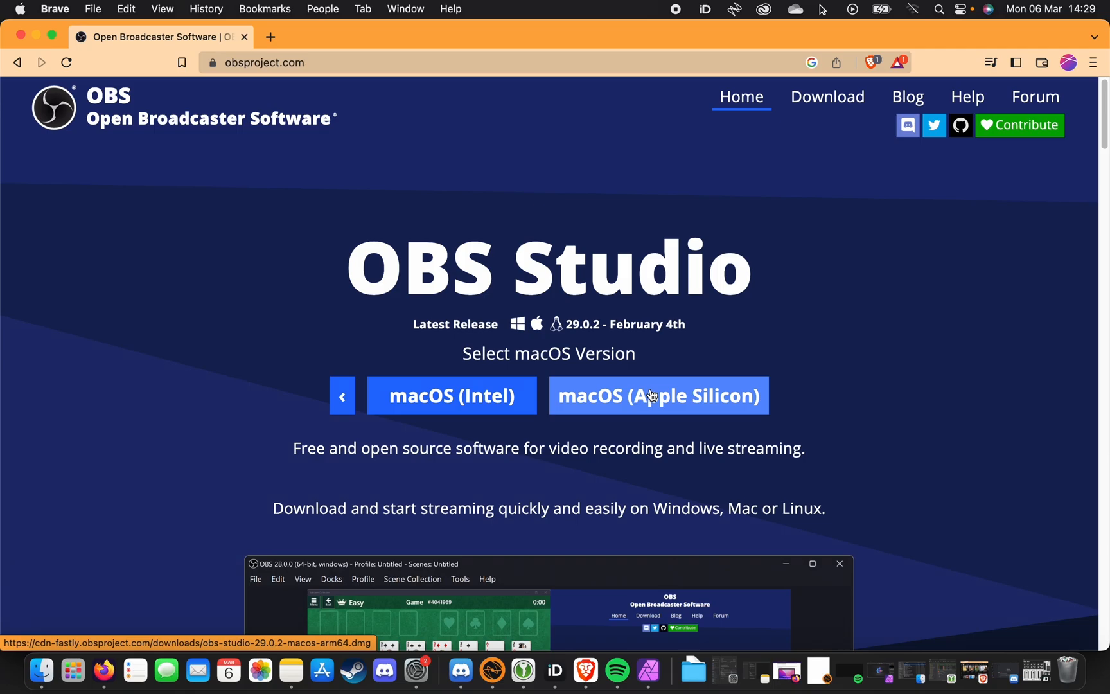
click(656, 395)
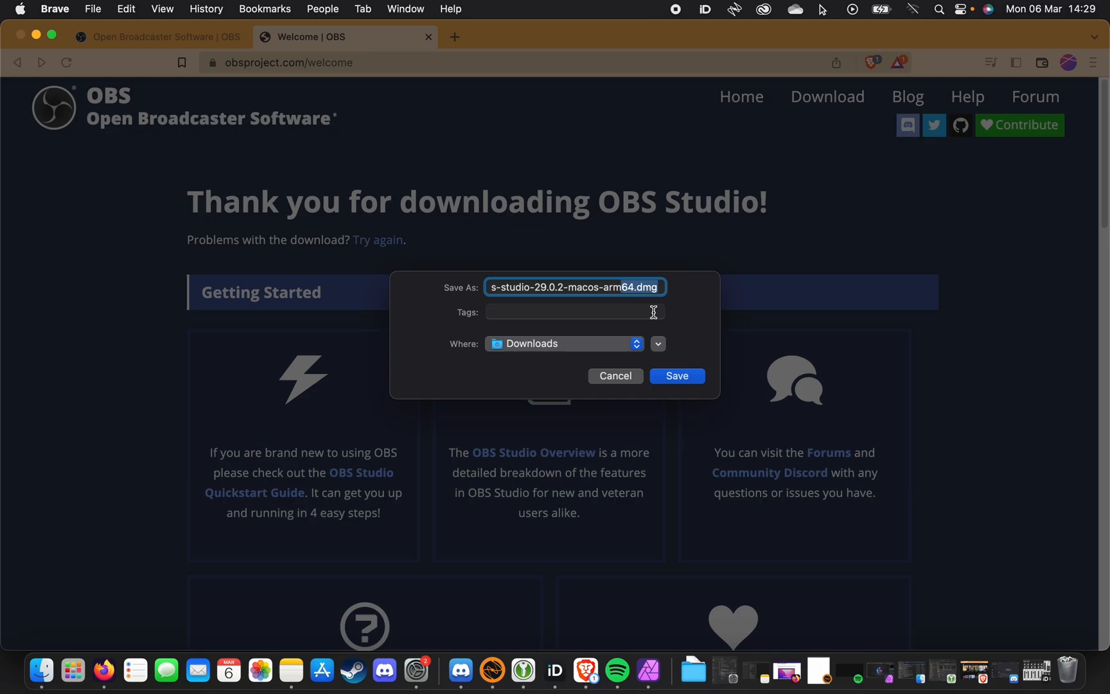
mouse_move(625, 383)
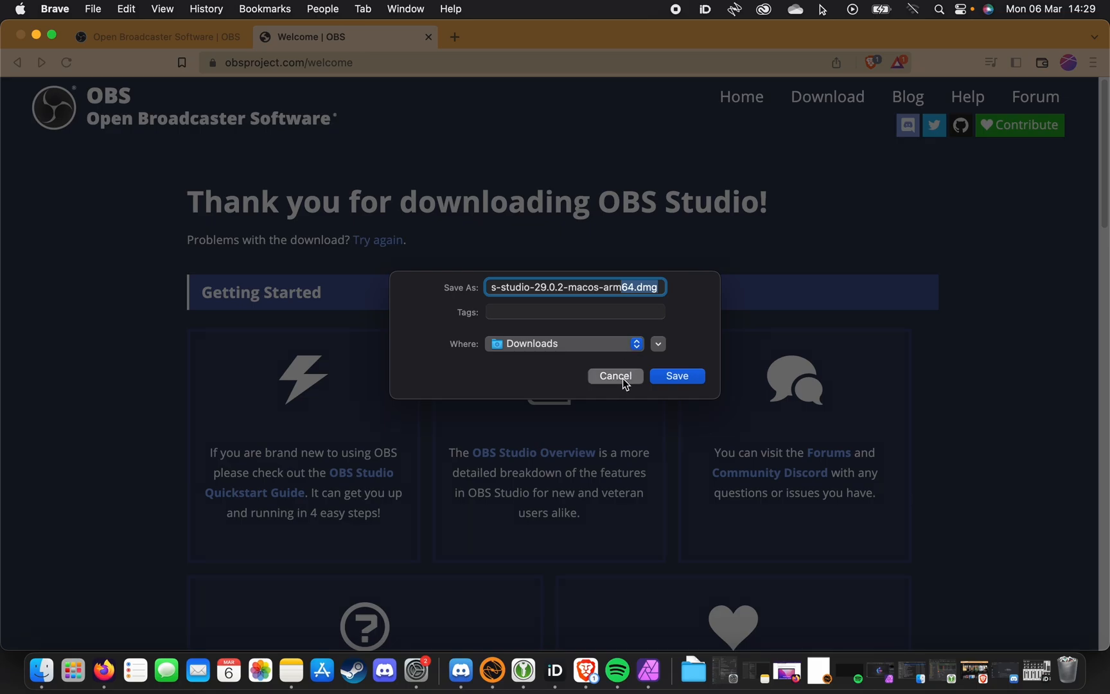
click(674, 375)
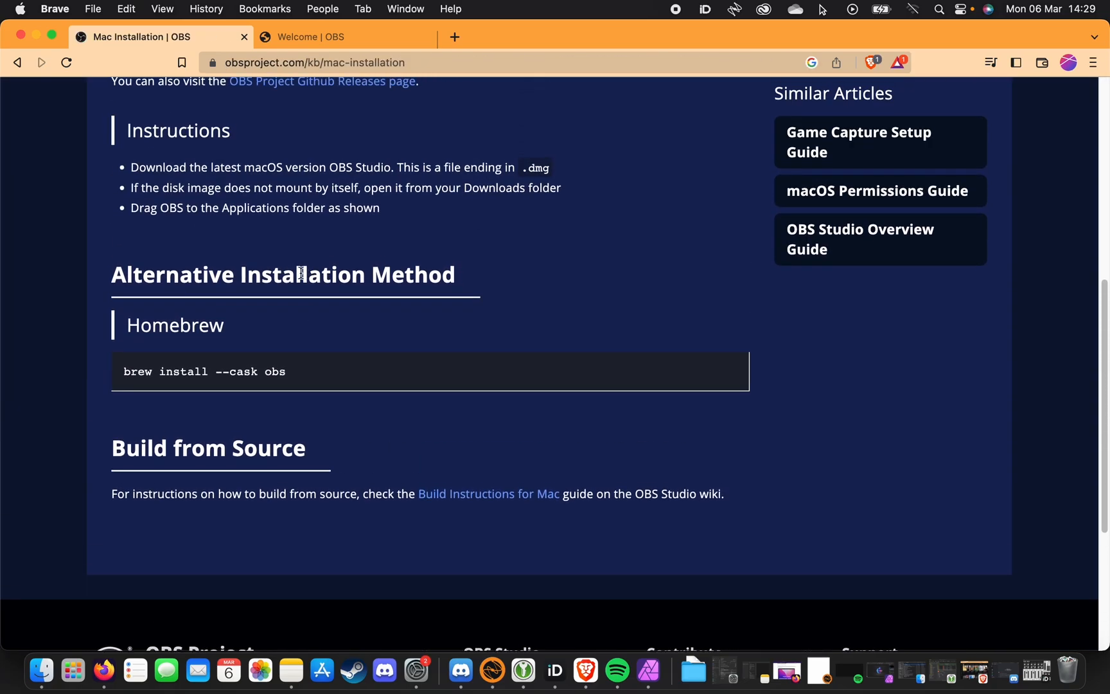
mouse_move(220, 371)
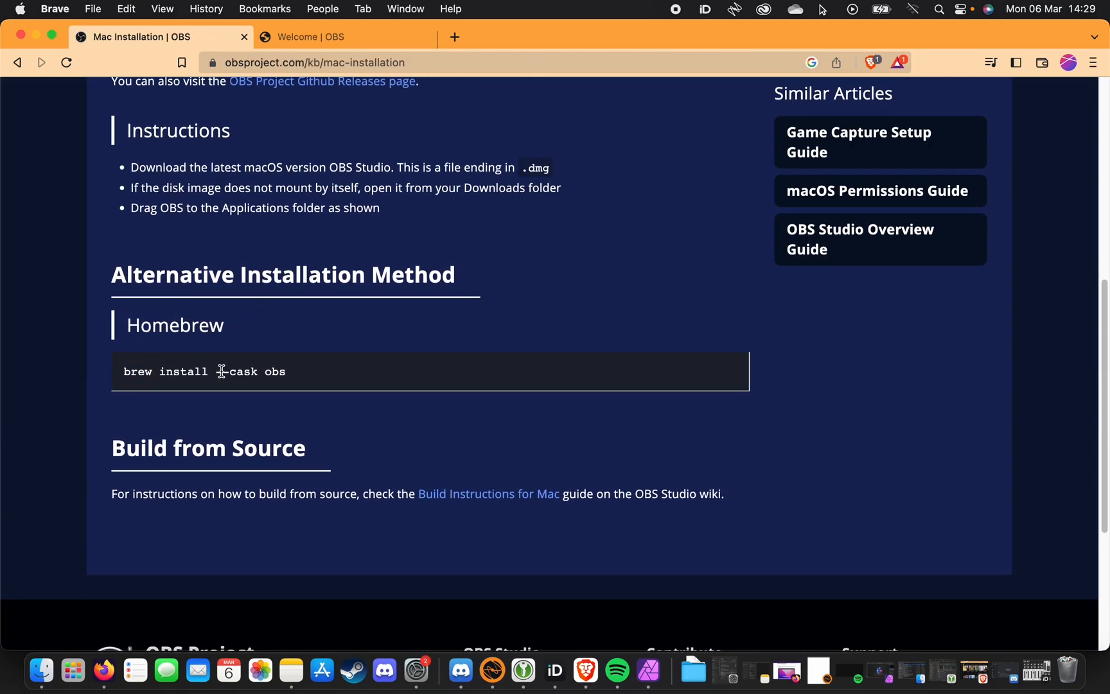
Copy the 'brew install --cask obs' command from the Mac Installation guide
right_click(206, 371)
text(terminal)
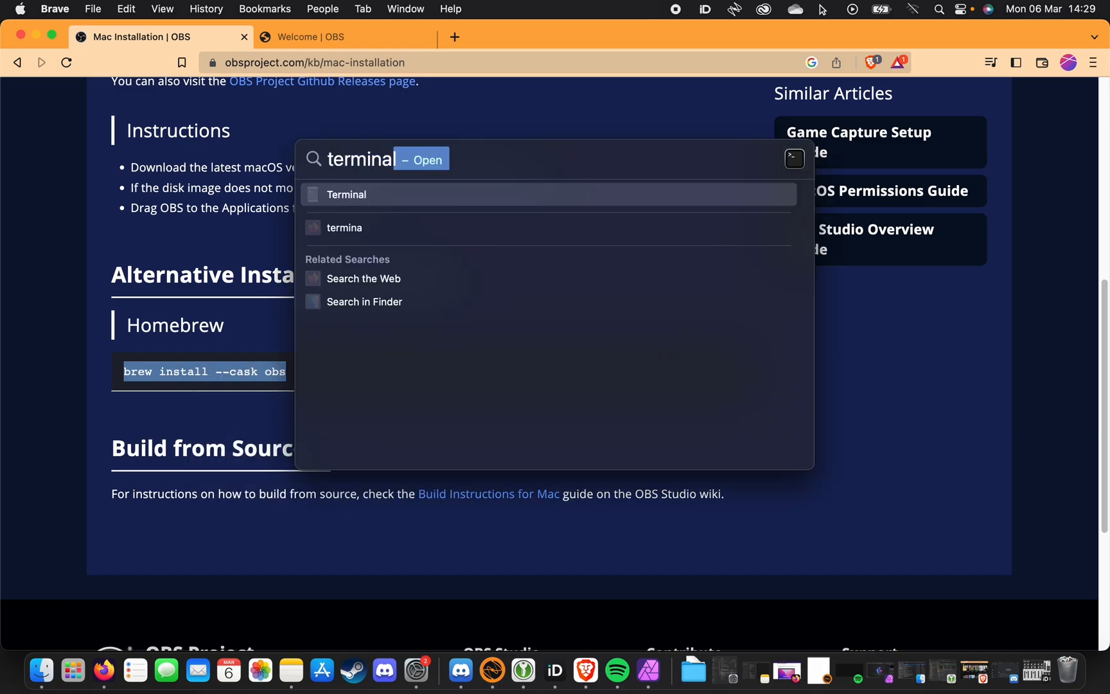
Launch Terminal and run 'brew install --cask obs'
click(346, 194)
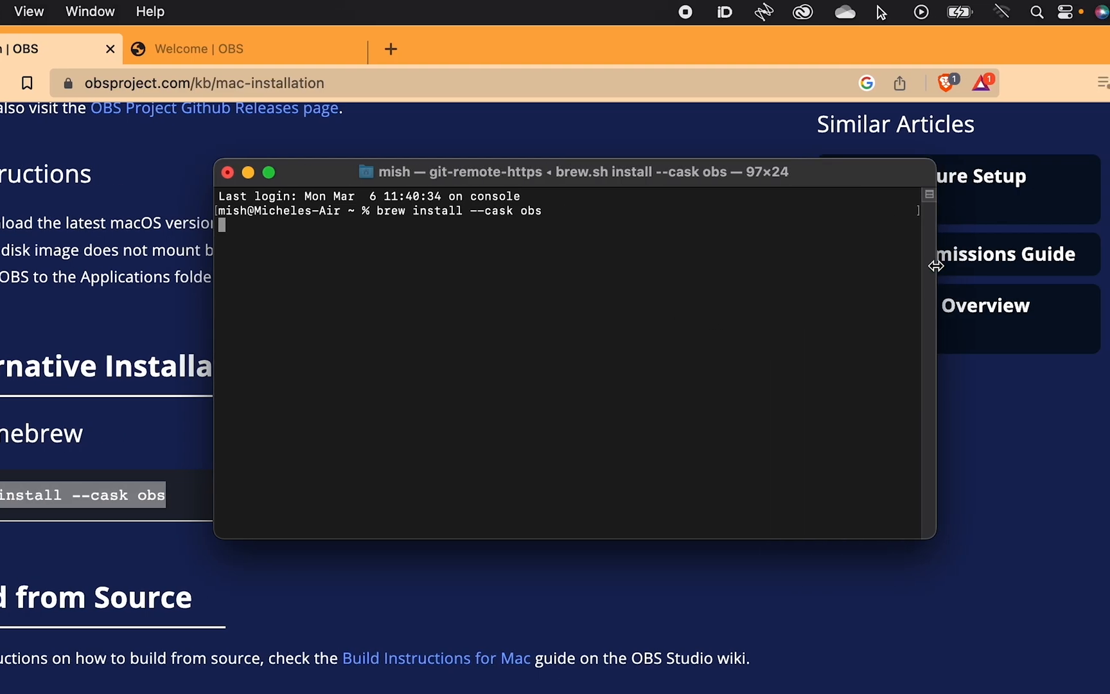
key(Return)
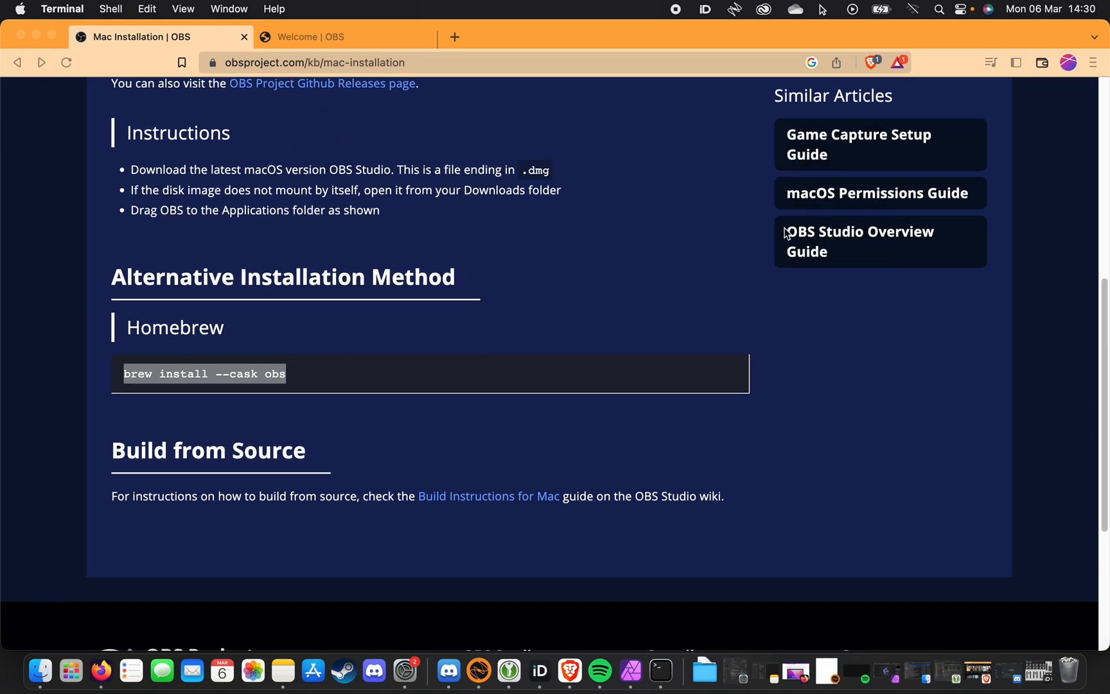
right_click(1059, 51)
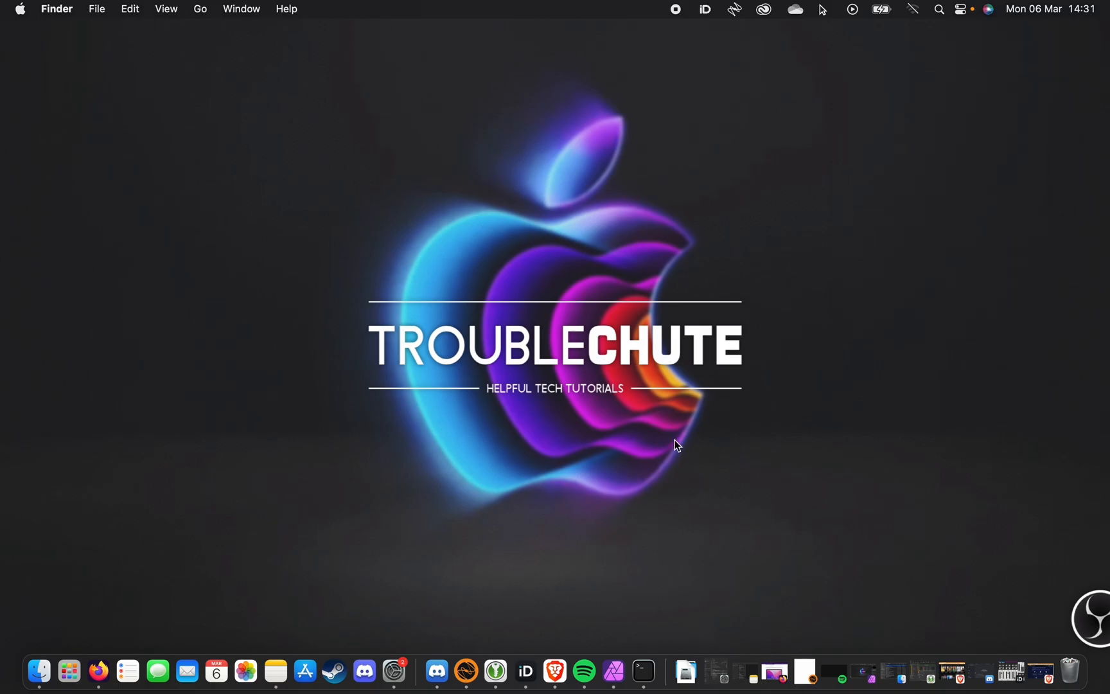
mouse_move(69, 669)
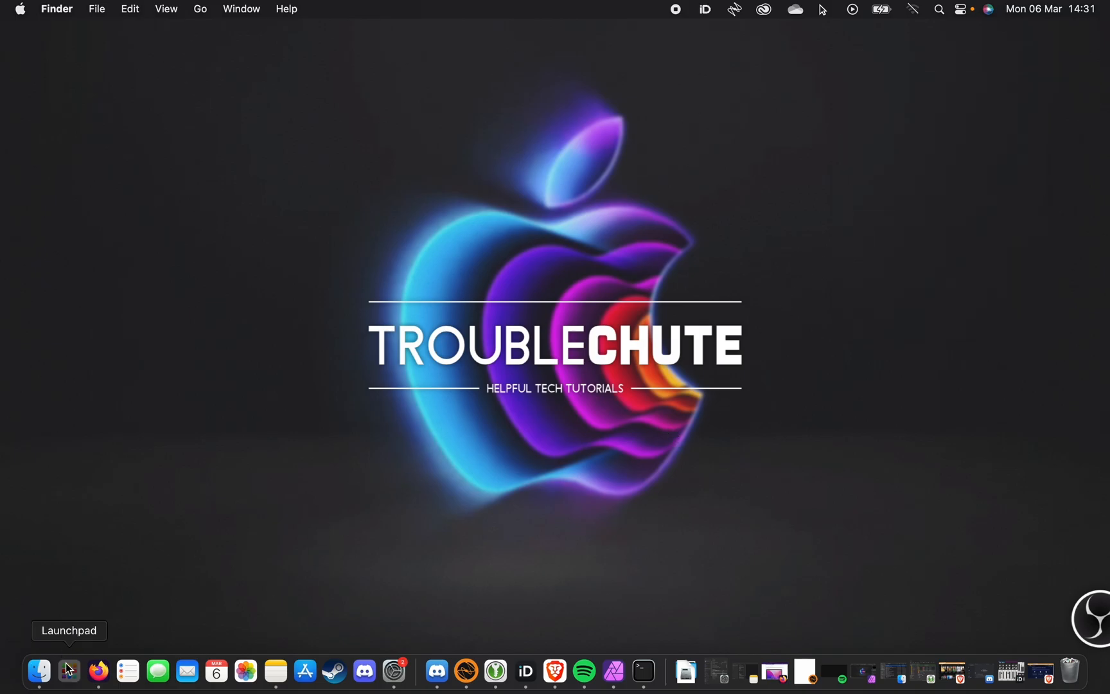
mouse_move(710, 217)
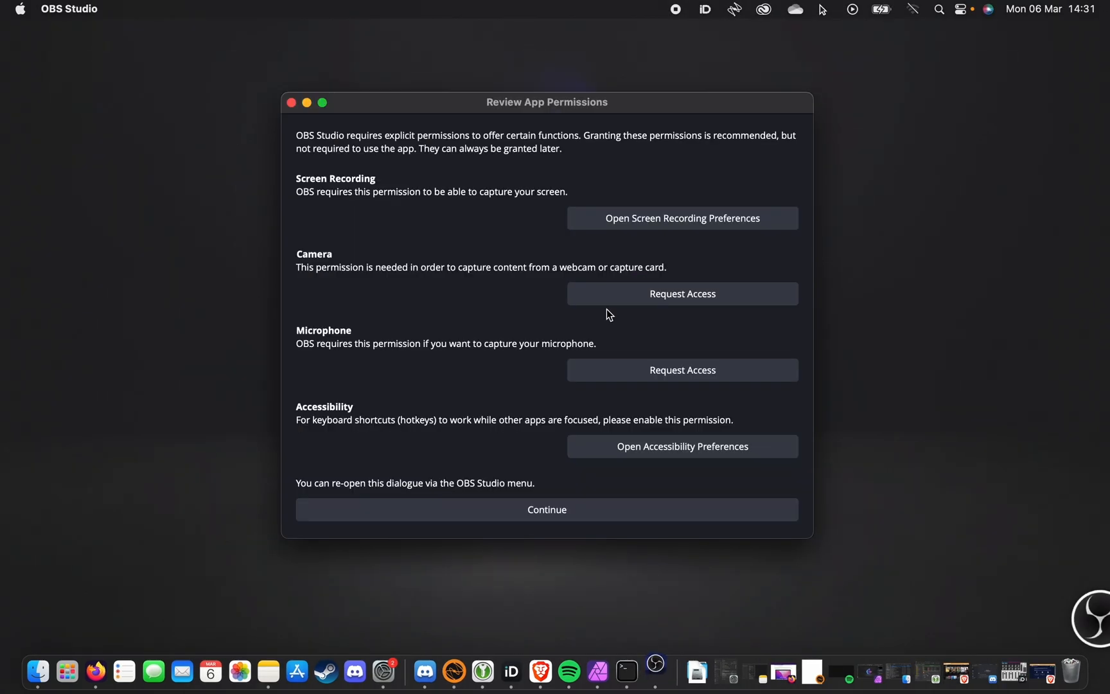
mouse_move(626, 157)
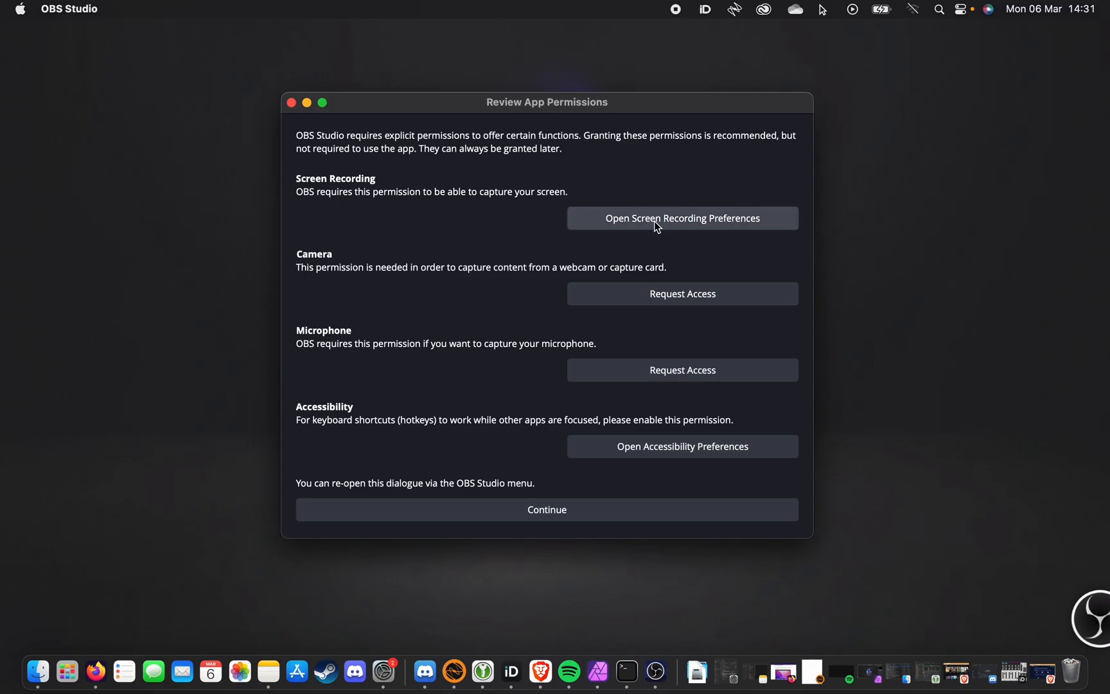
Switch OBS on under Screen Recording and authorise the change with the password
click(681, 218)
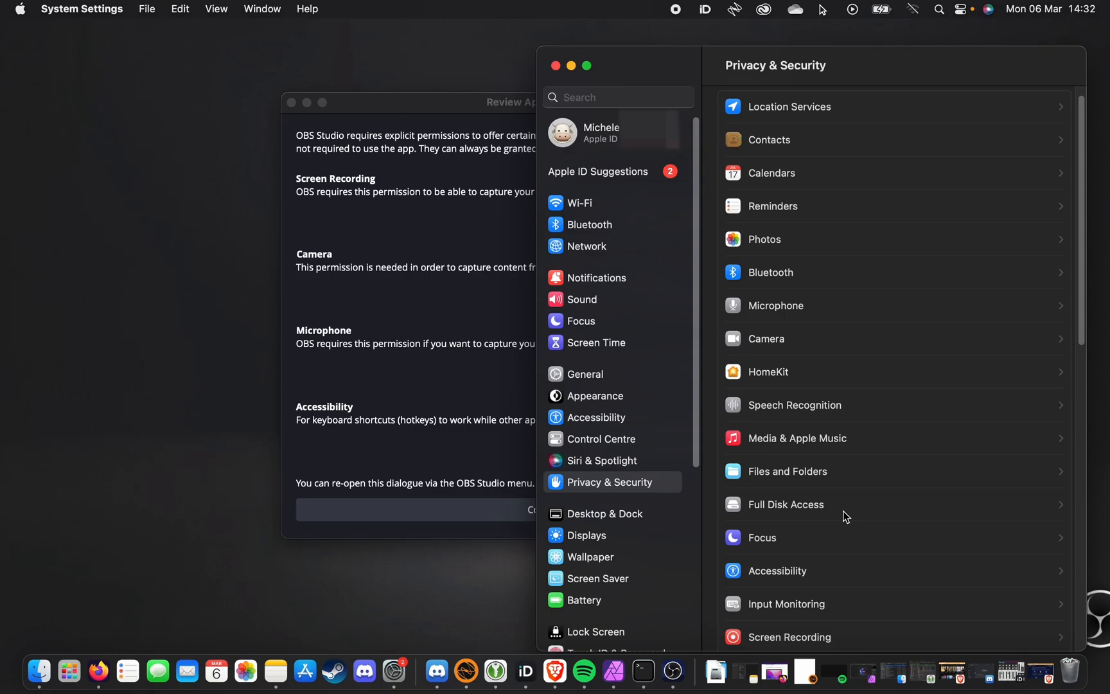
click(789, 637)
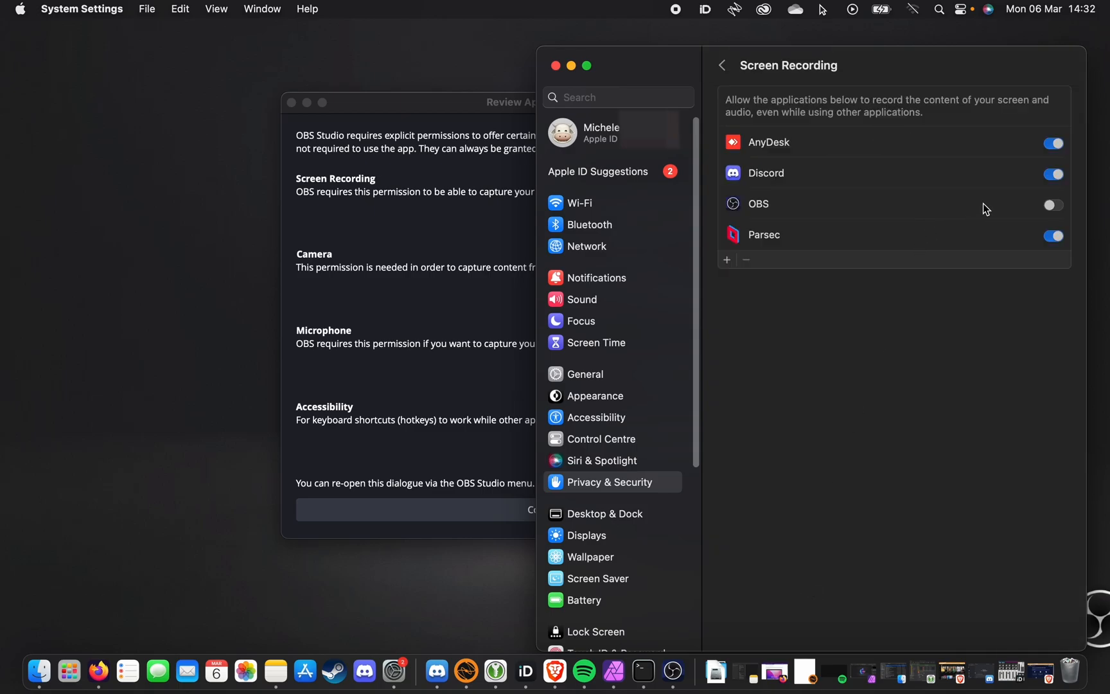
click(1052, 204)
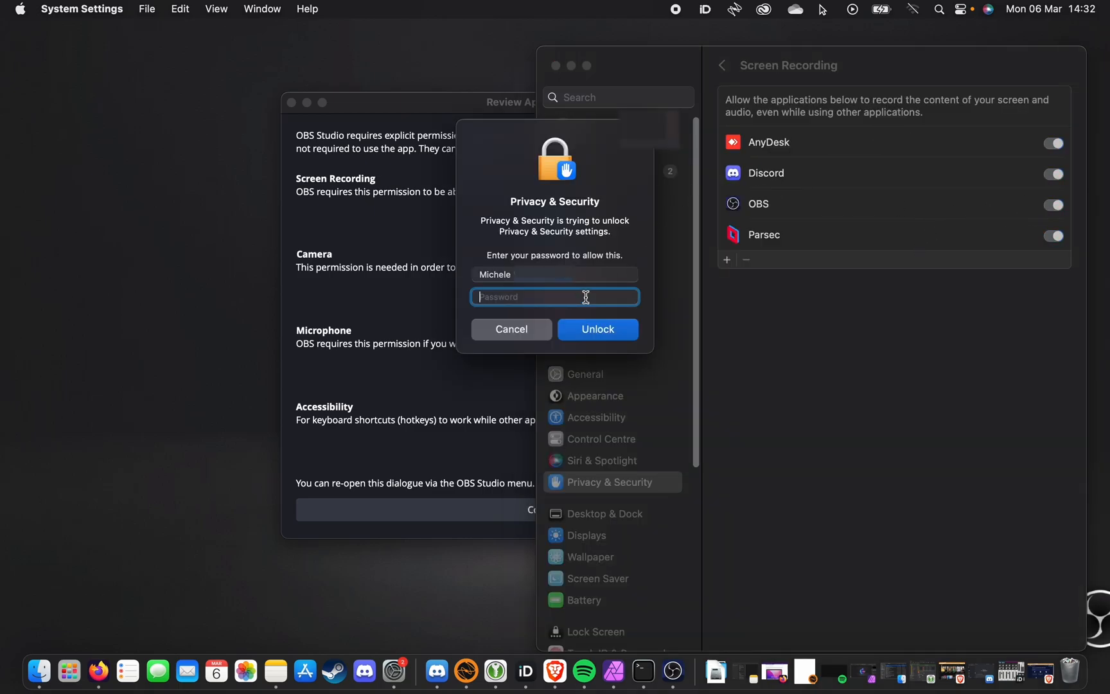
click(596, 329)
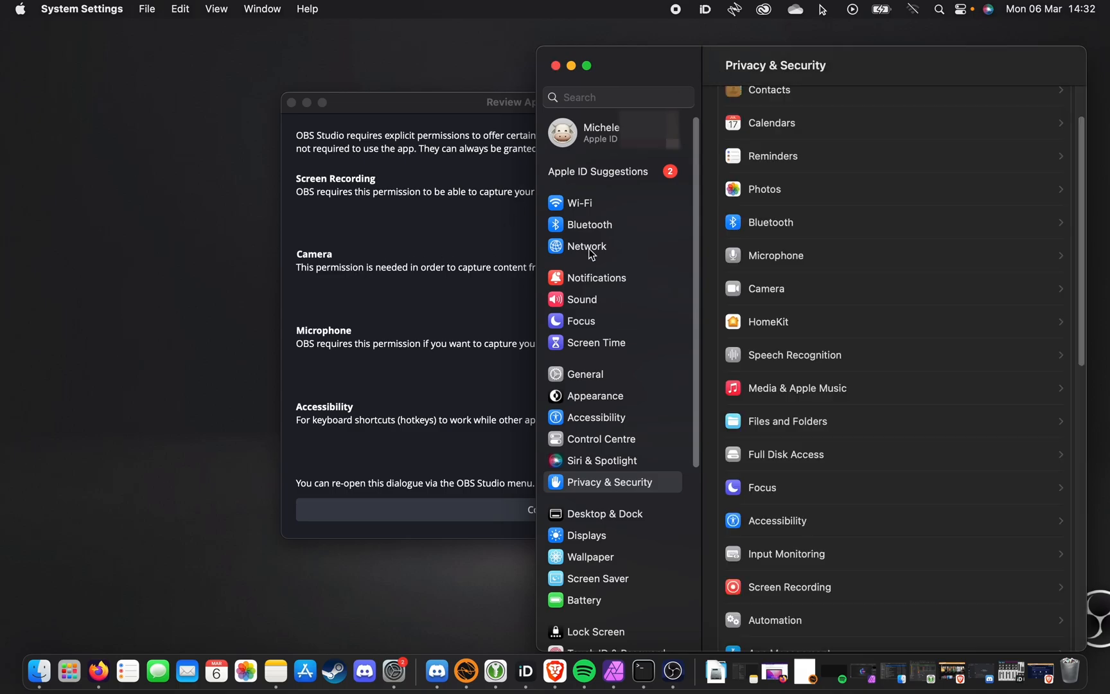
scroll(up, 3)
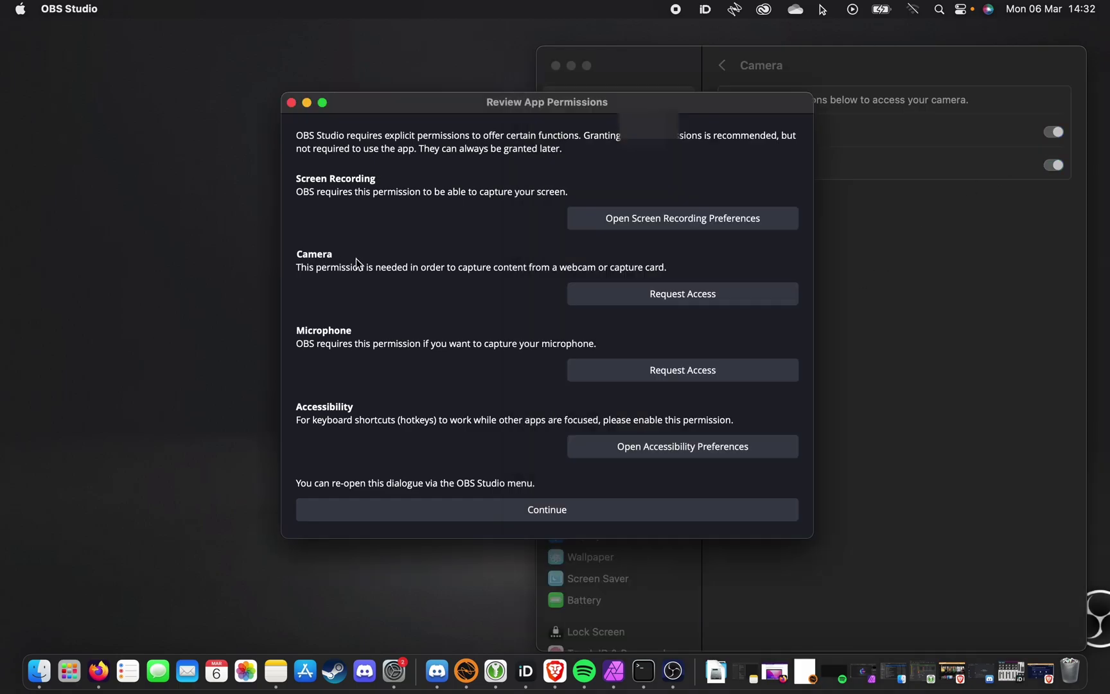
Grant OBS camera access and request microphone access from the permissions review
click(681, 293)
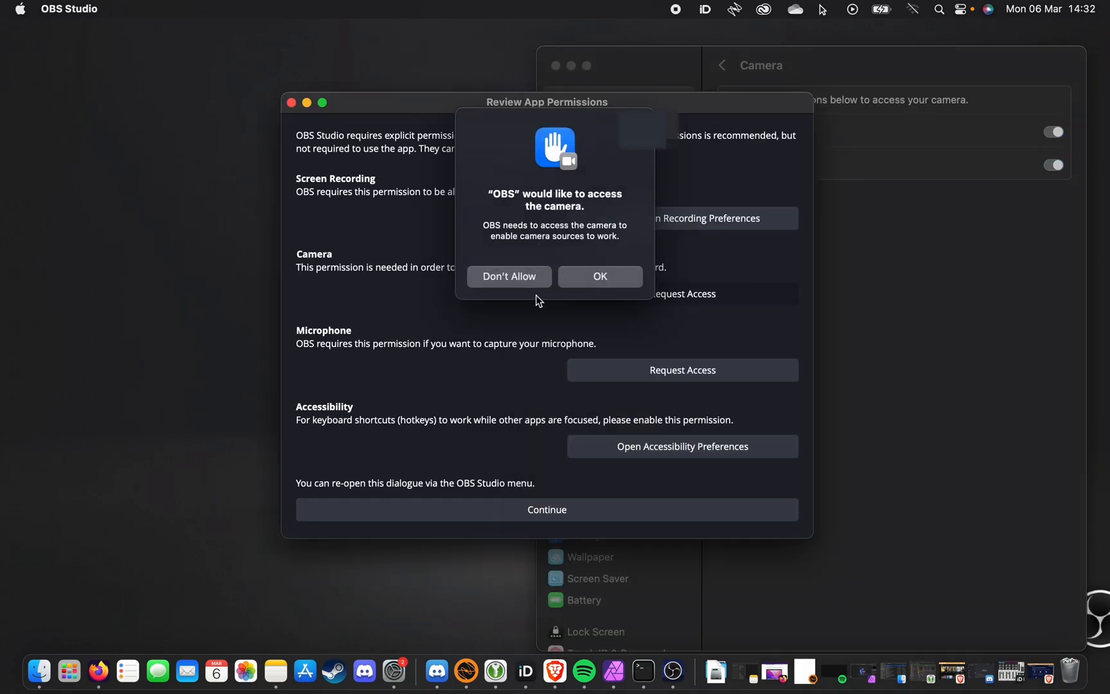
click(598, 276)
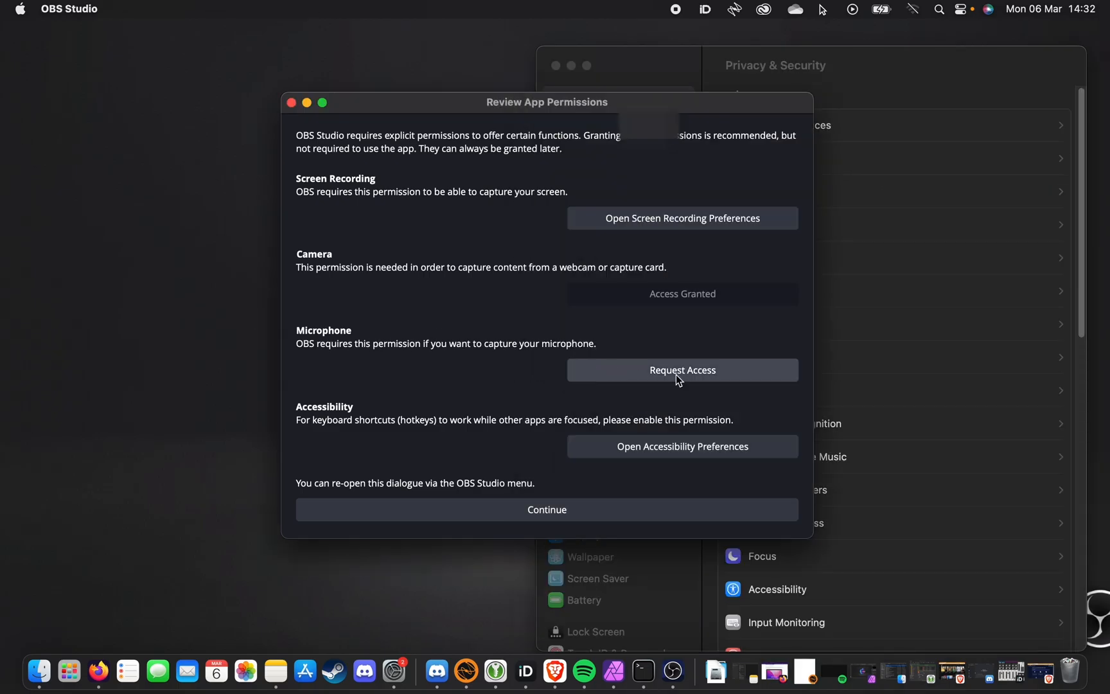
click(681, 370)
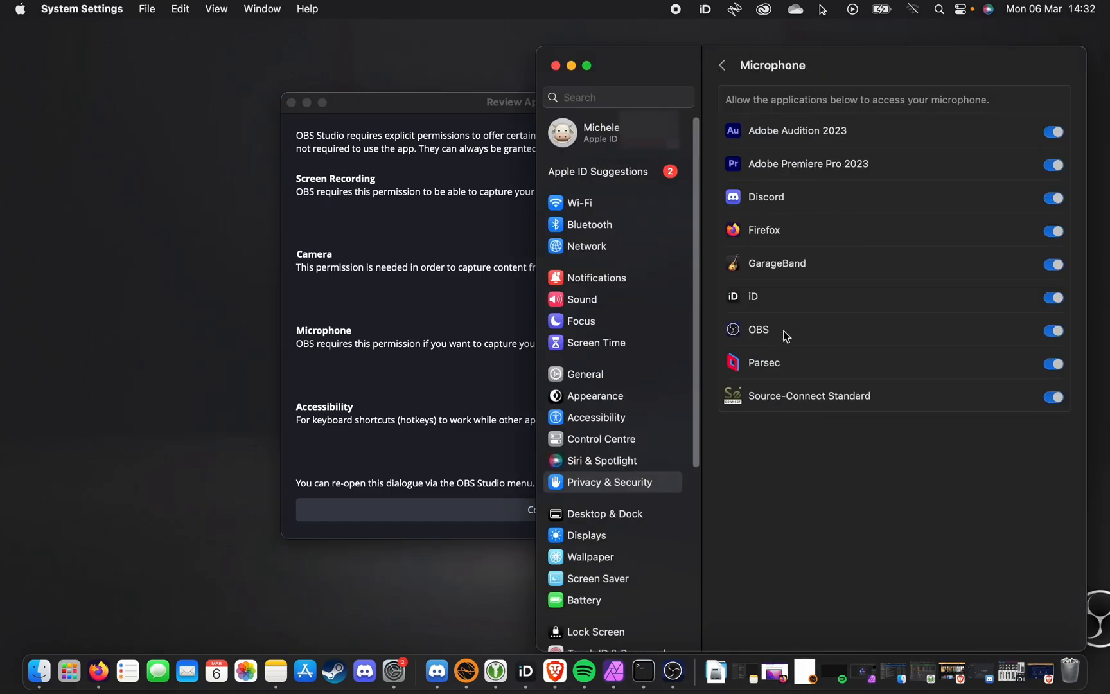
mouse_move(776, 296)
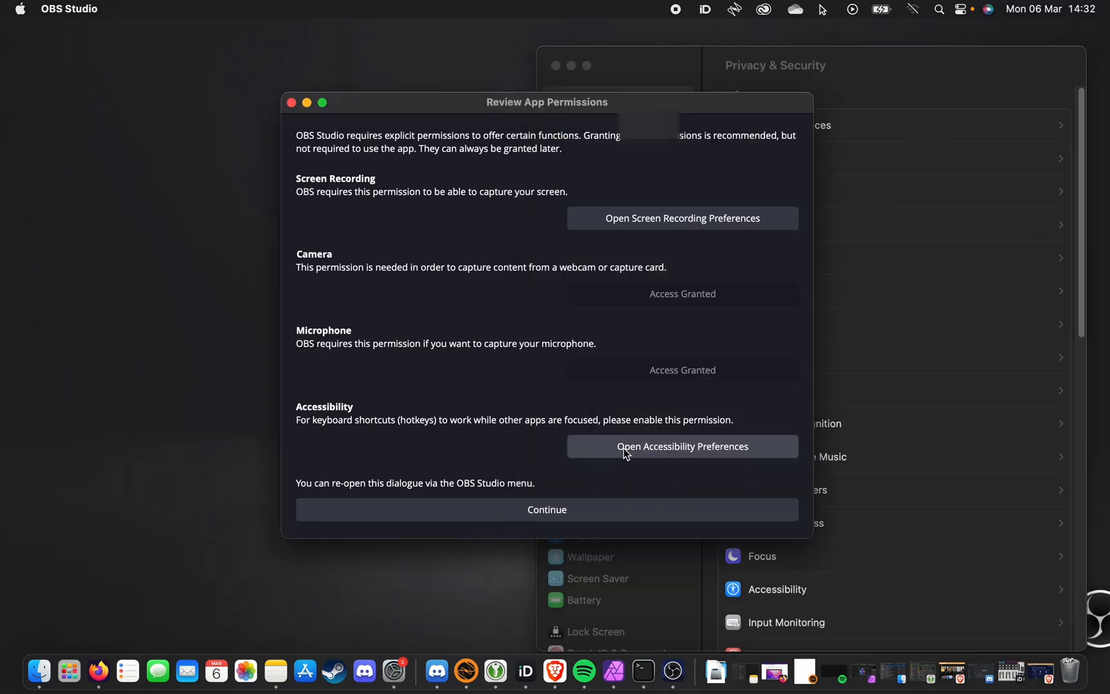
Enable OBS under Accessibility preferences, then close System Settings
click(682, 445)
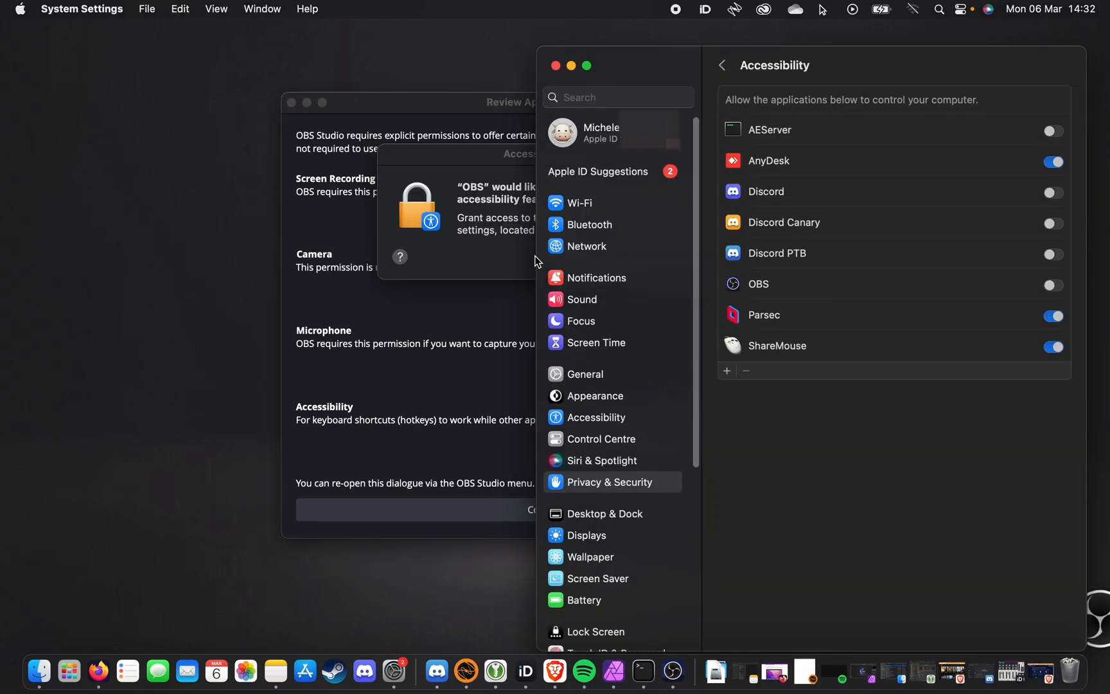
click(1053, 284)
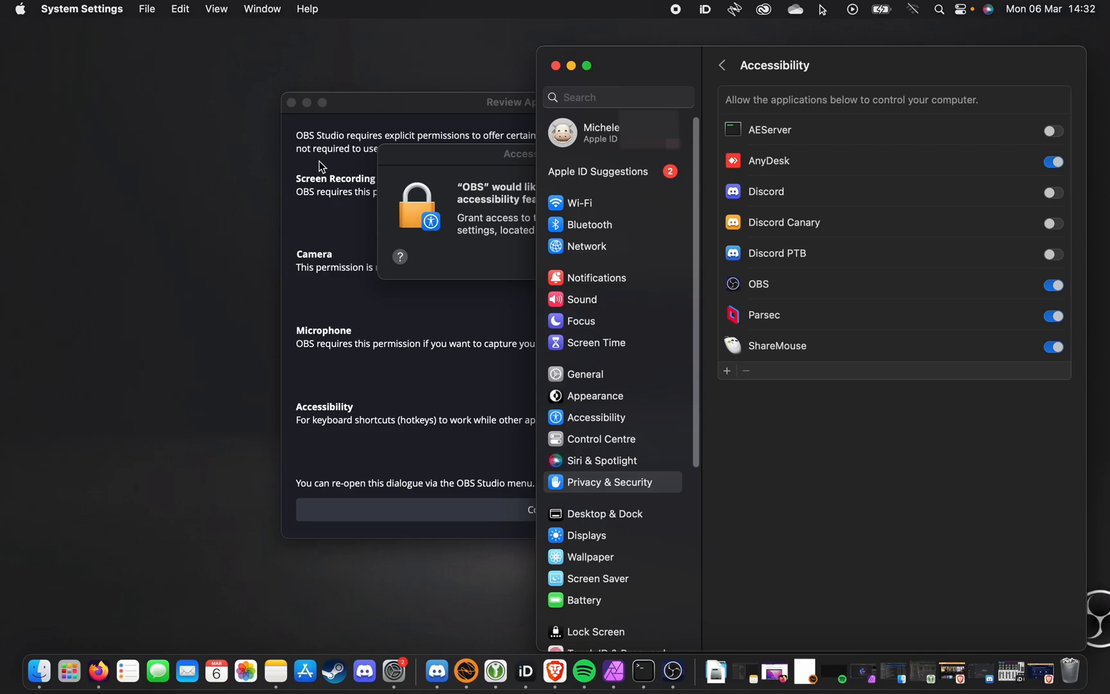
mouse_move(571, 65)
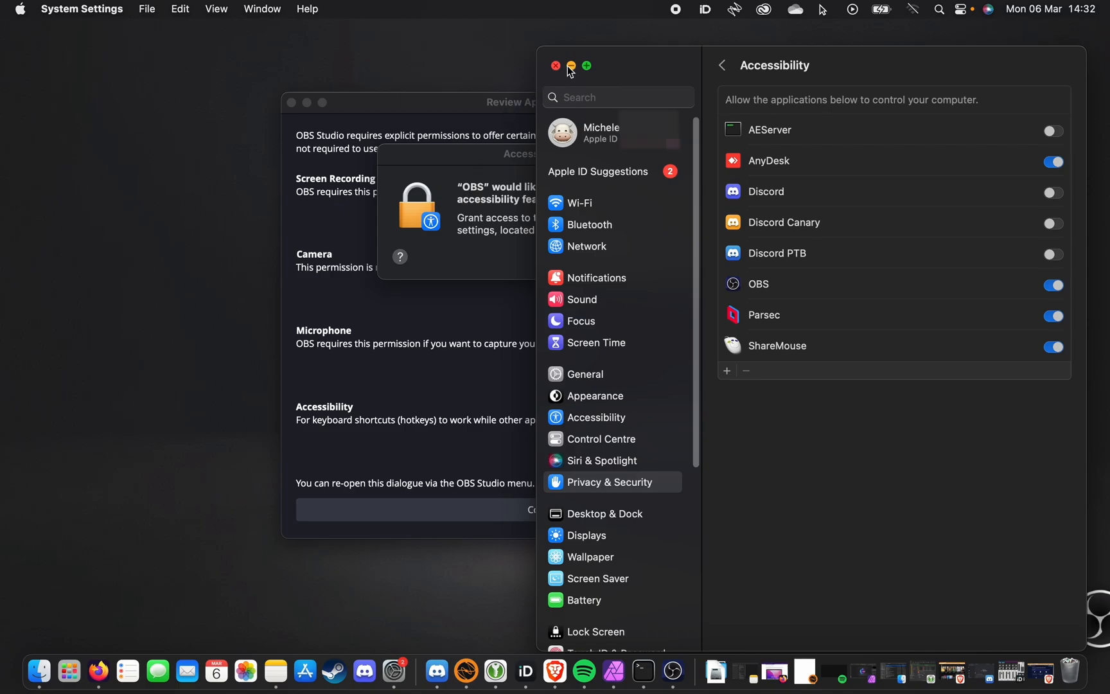
click(555, 65)
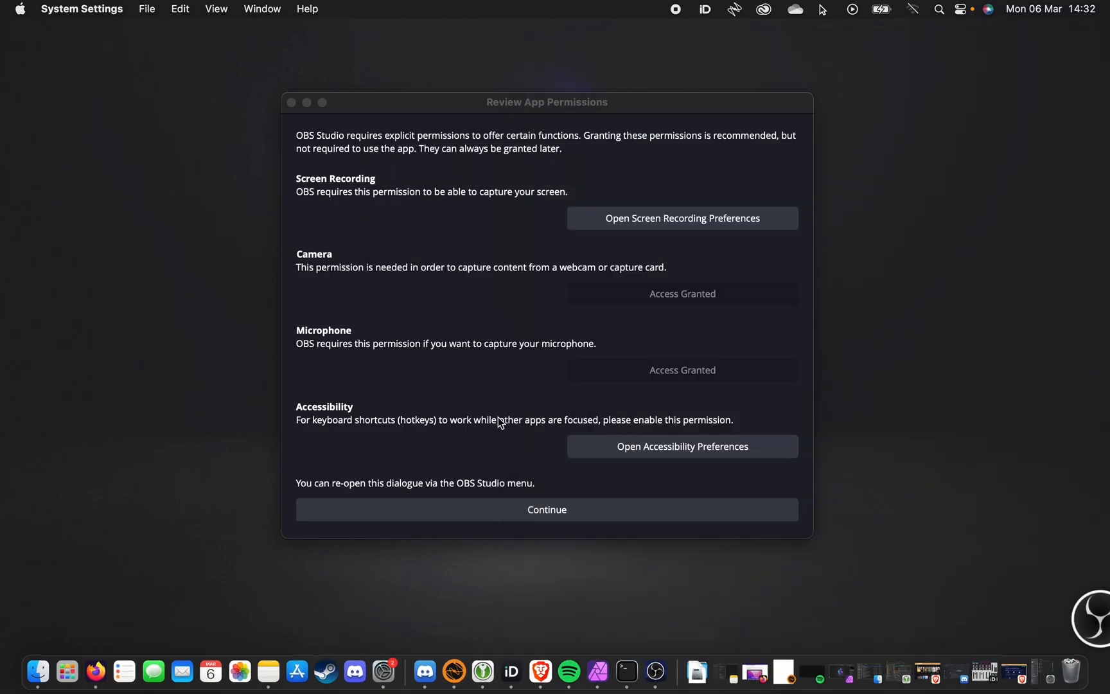
mouse_move(451, 214)
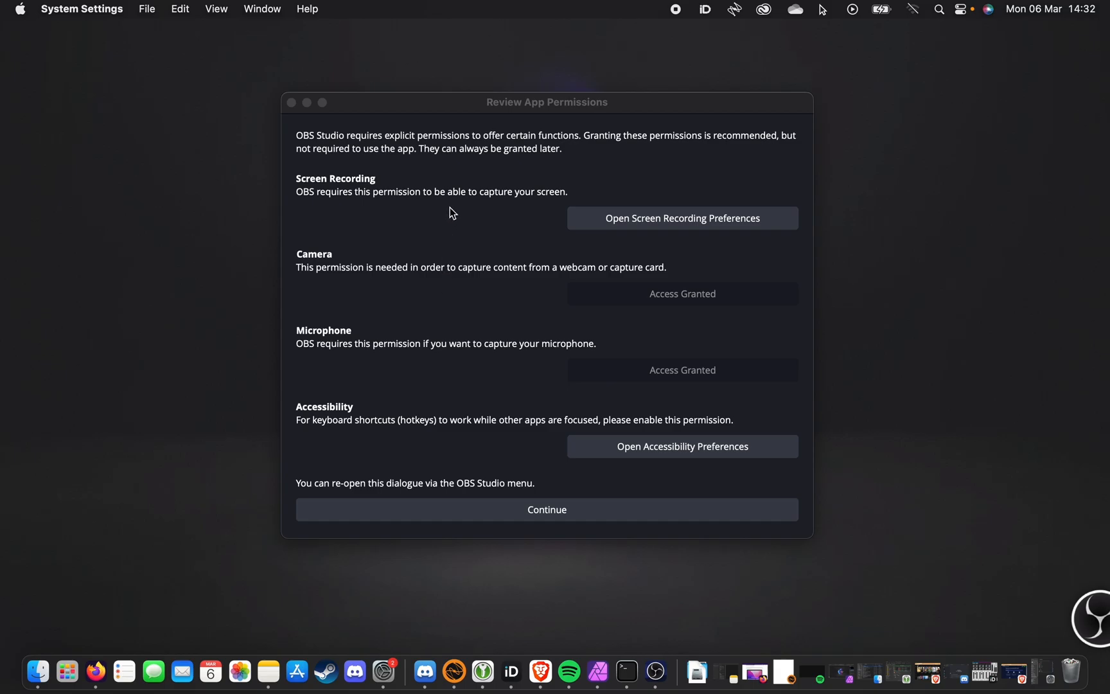
mouse_move(564, 515)
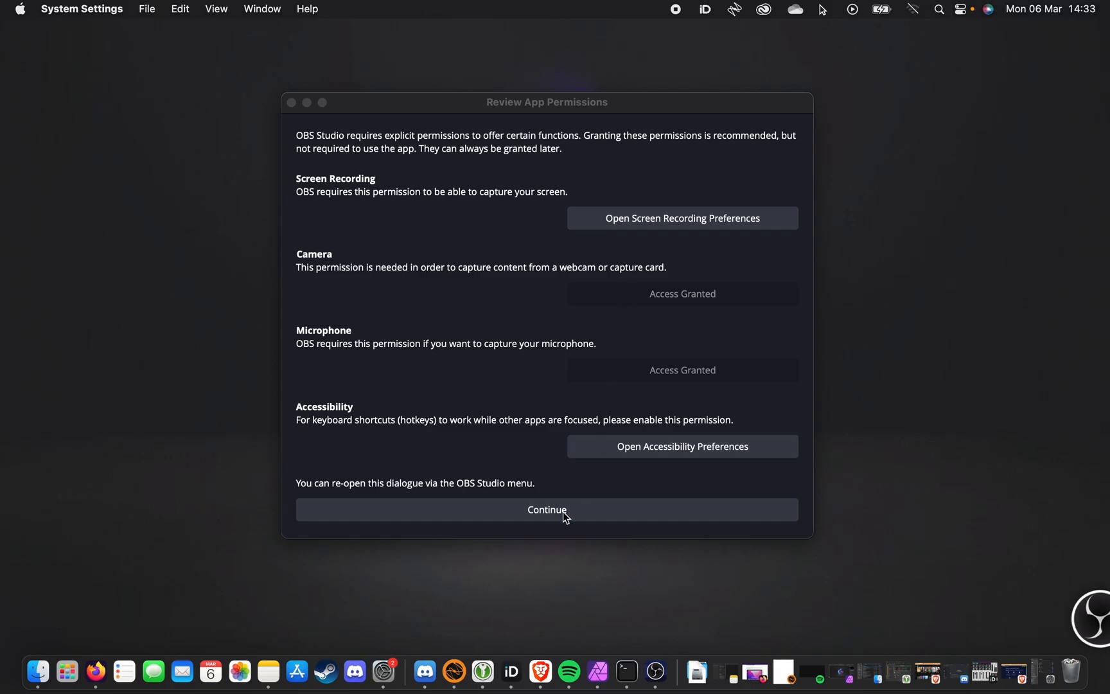
Run the Auto-Configuration Wizard with Display 1 (2880x1800) base resolution and 60 FPS
click(546, 509)
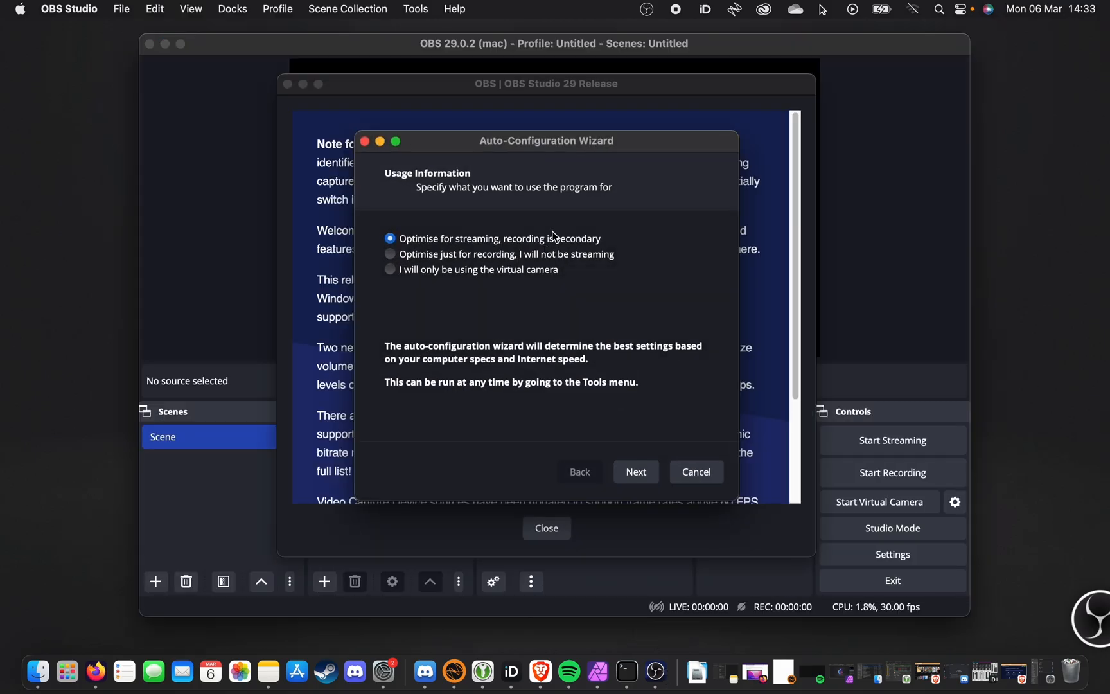
mouse_move(514, 246)
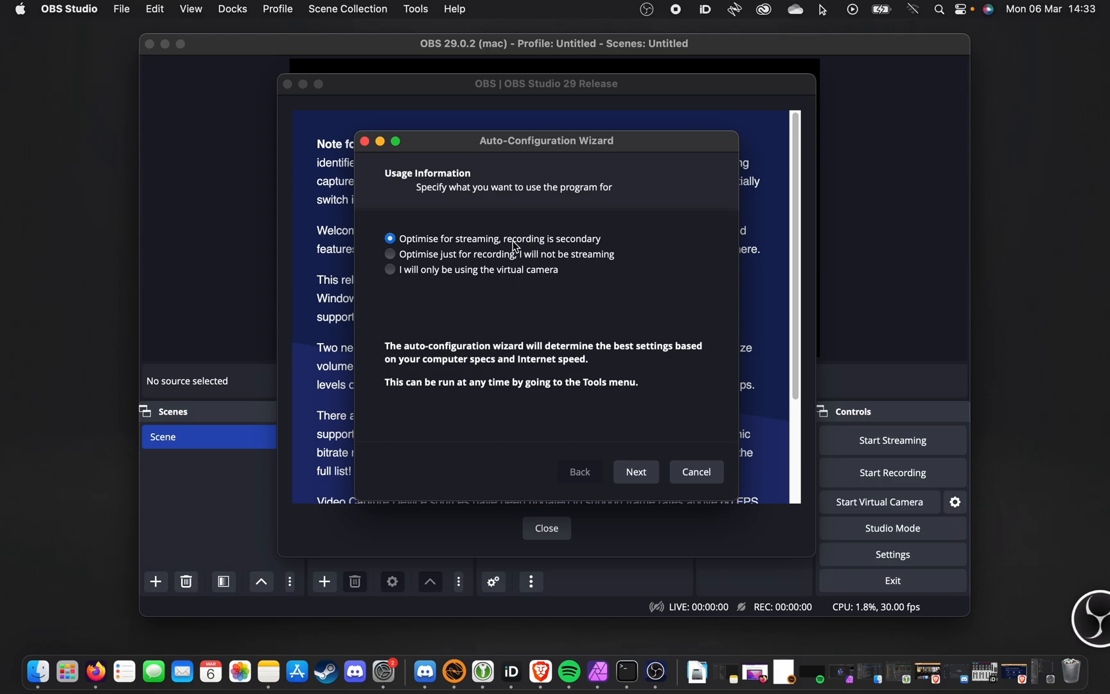
click(634, 471)
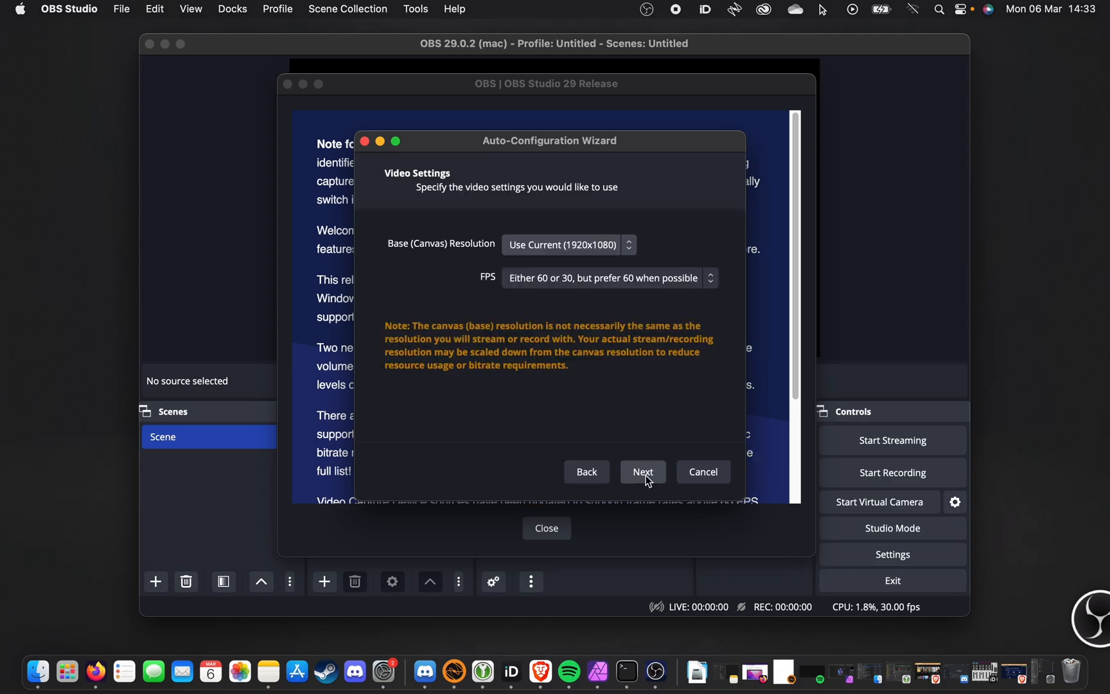
click(563, 244)
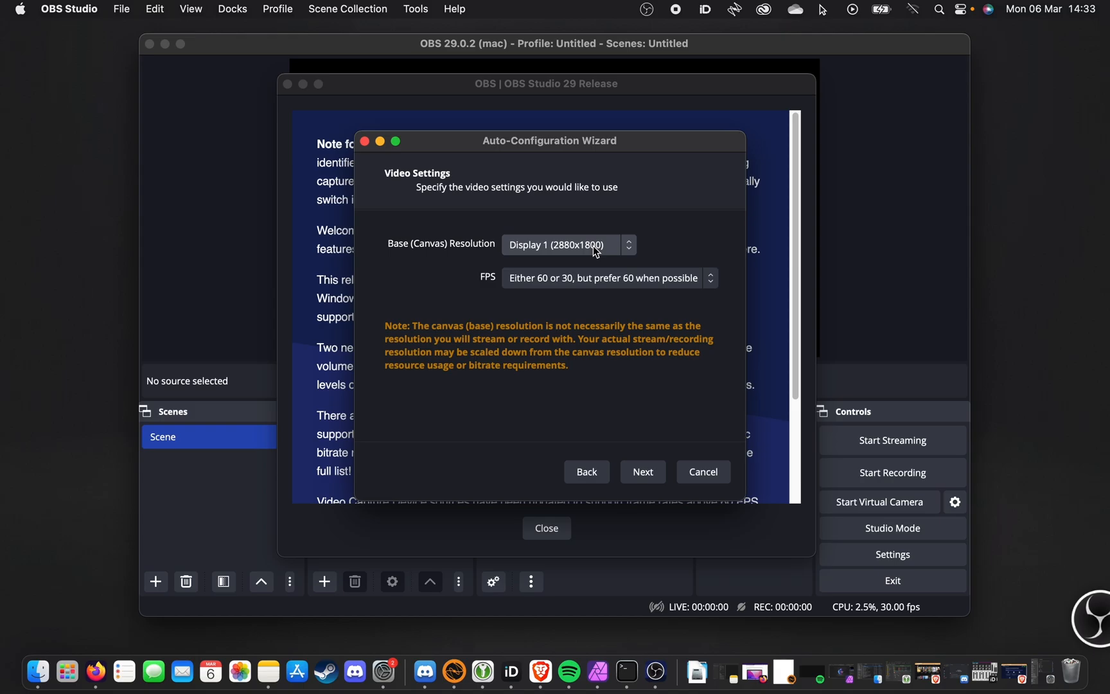
click(605, 277)
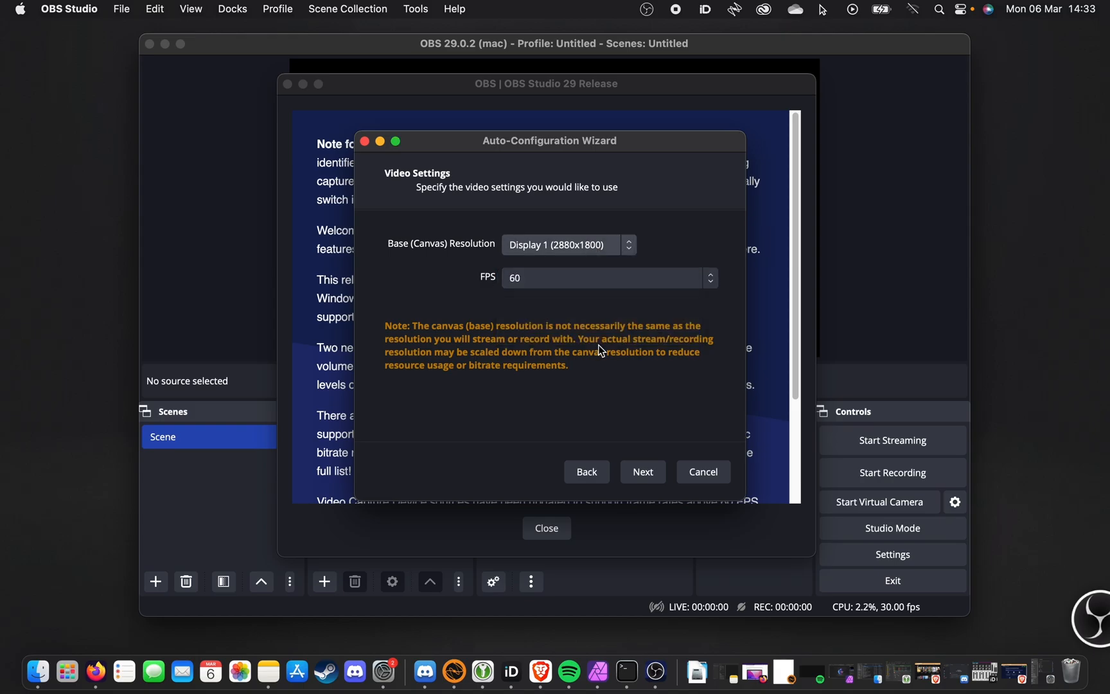
click(701, 471)
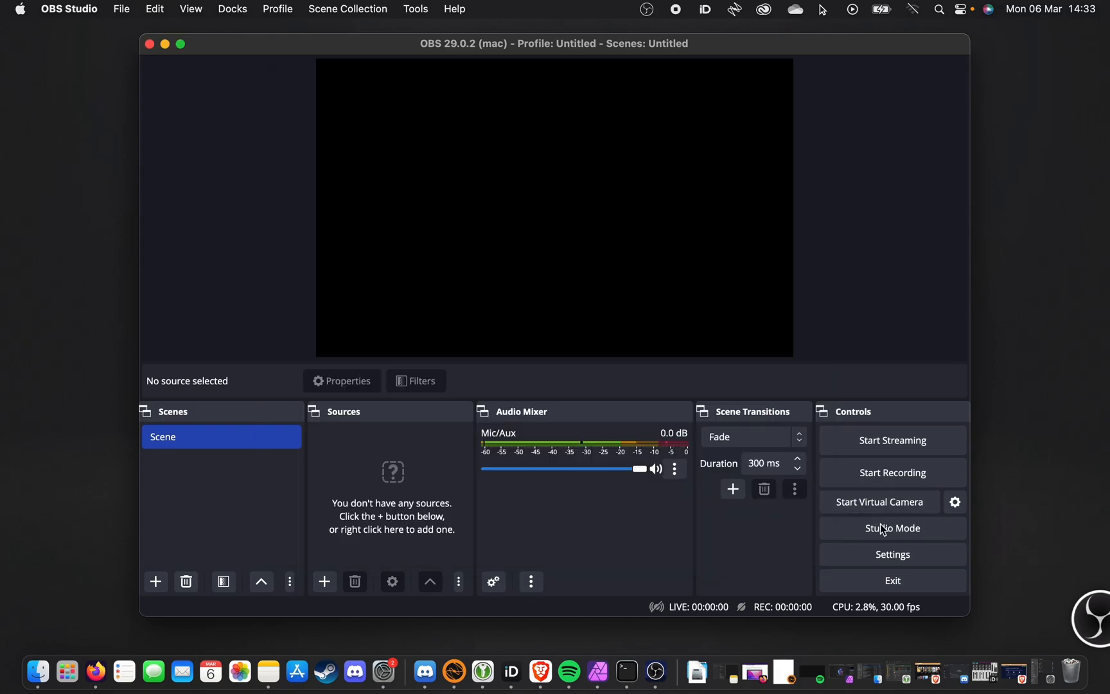
Set Mic/Auxiliary Audio to Audient iD14, keep Desktop Audio disabled, and save
click(892, 554)
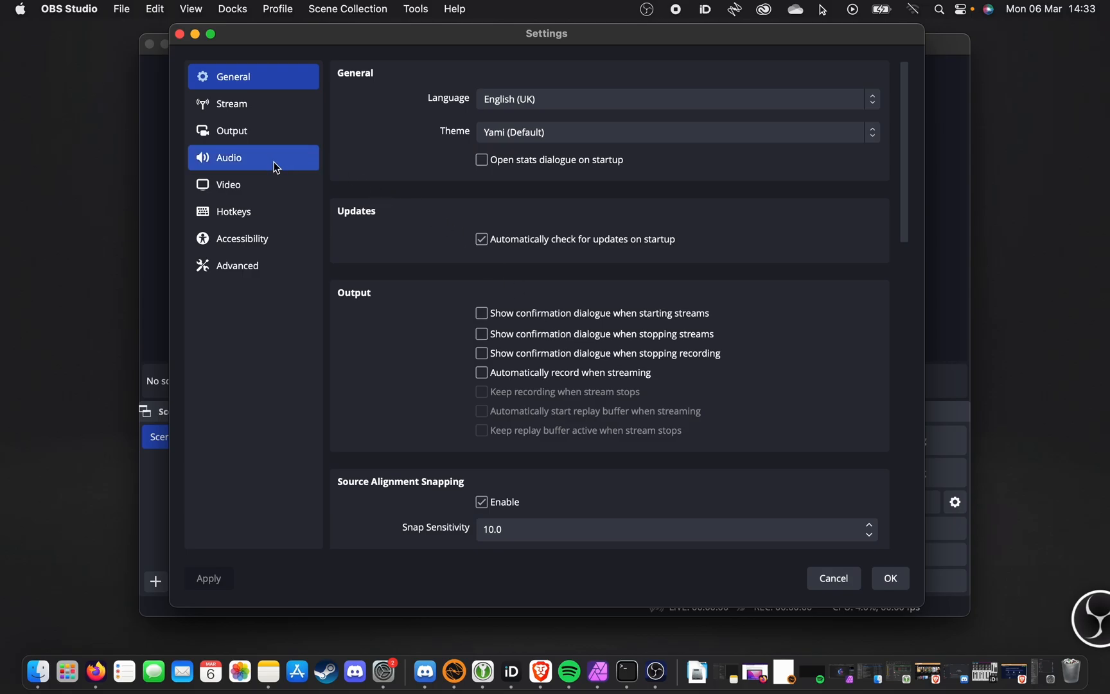
click(229, 157)
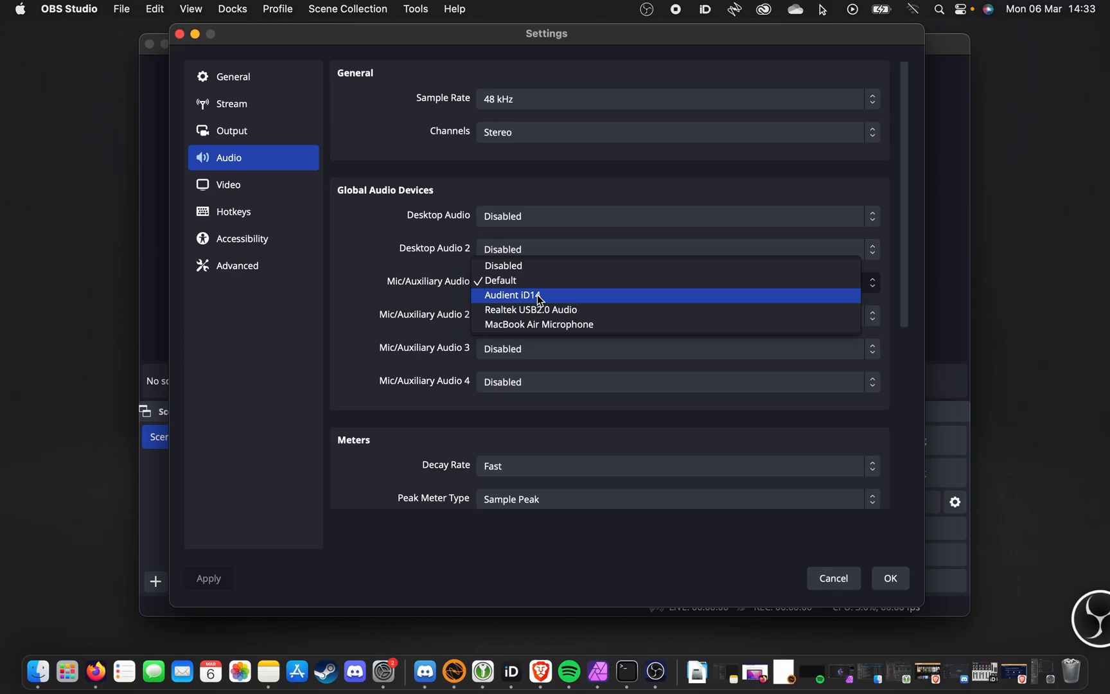
click(512, 294)
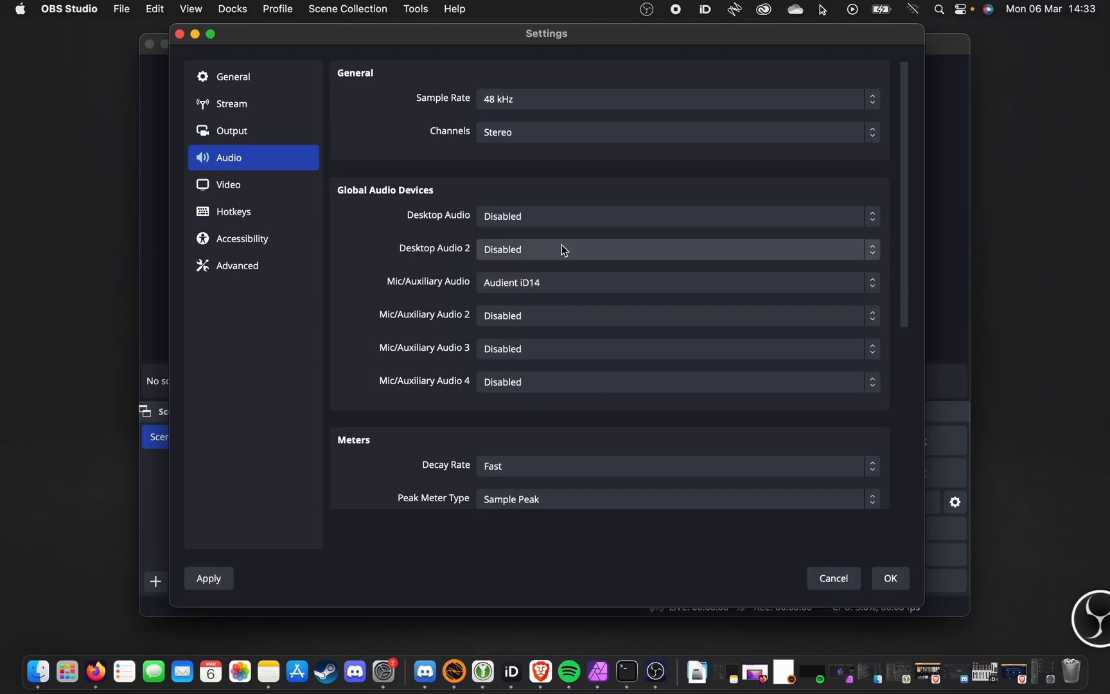
click(672, 216)
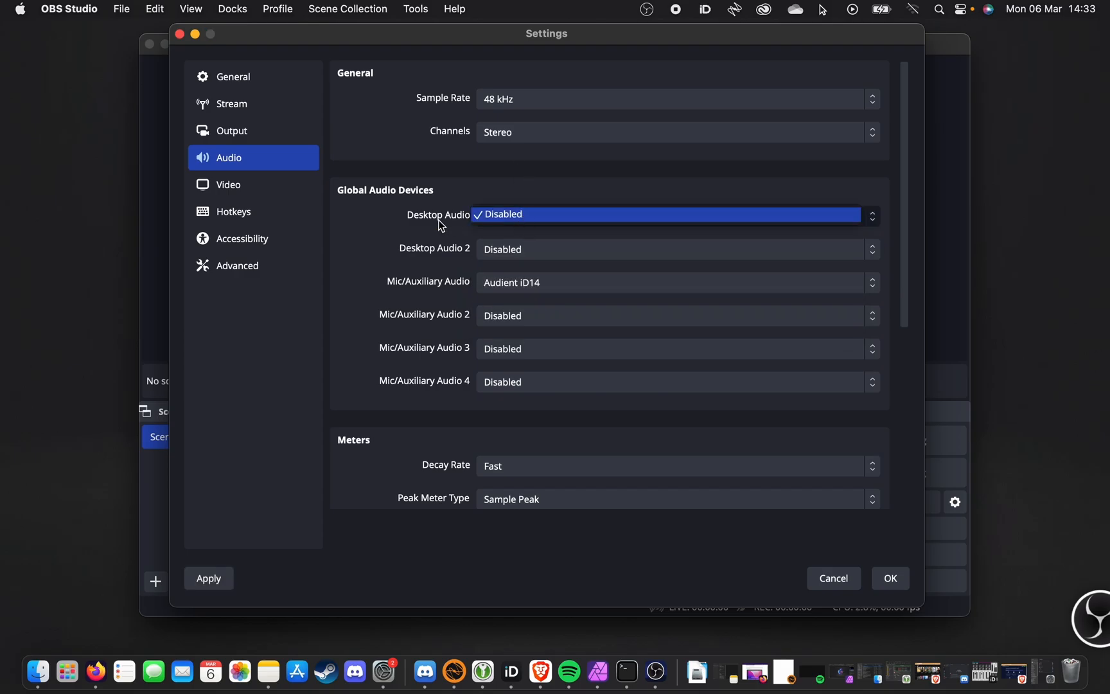
click(503, 214)
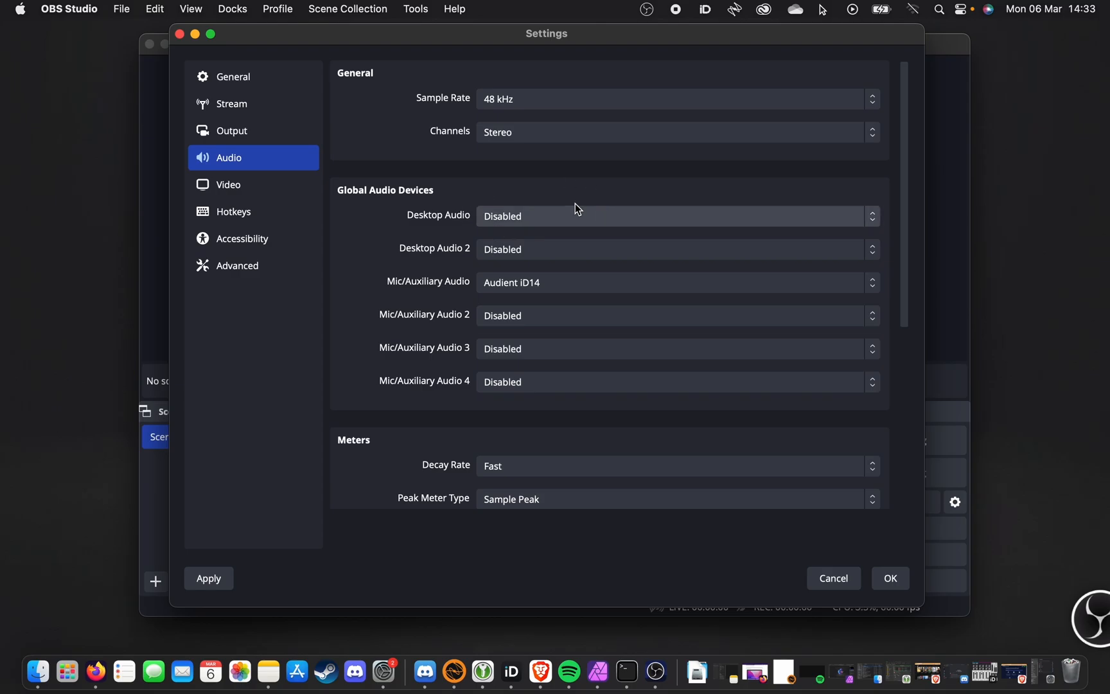
mouse_move(533, 287)
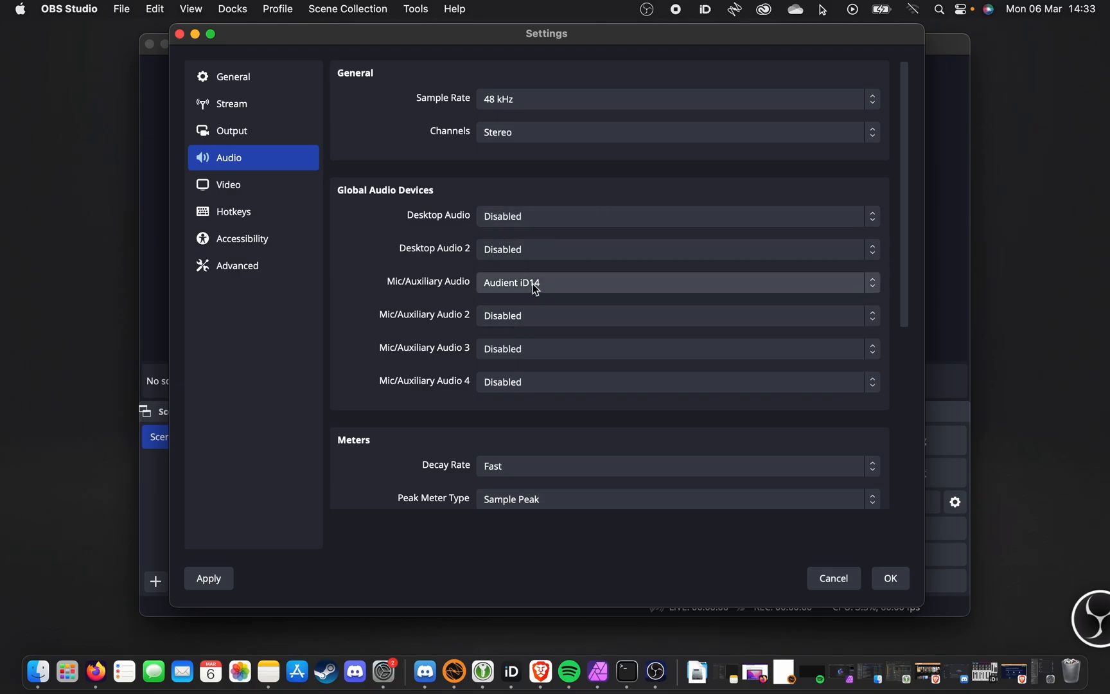
click(889, 577)
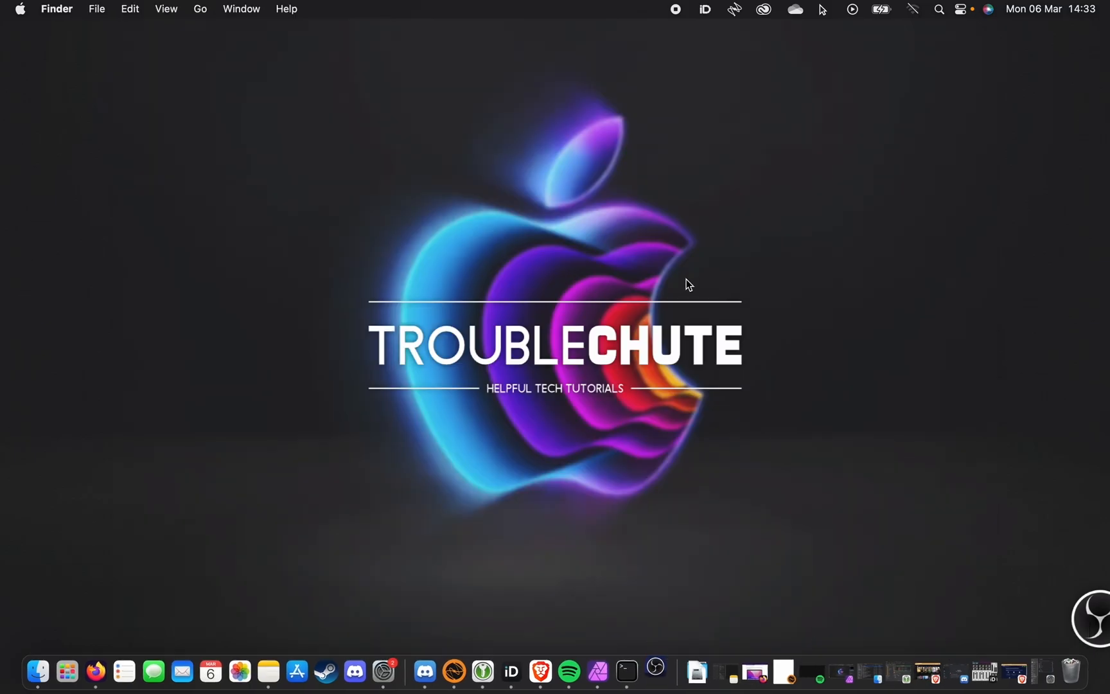
Relaunch OBS from the Dock and check Settings > Audio still shows Audient iD14
click(654, 671)
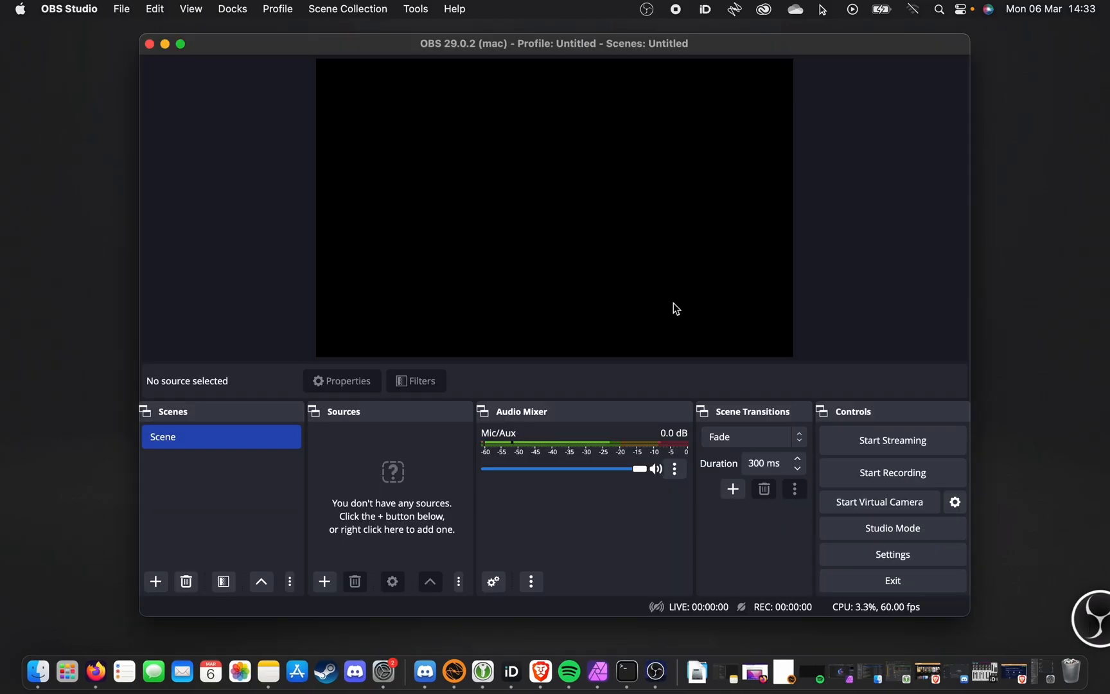
click(892, 554)
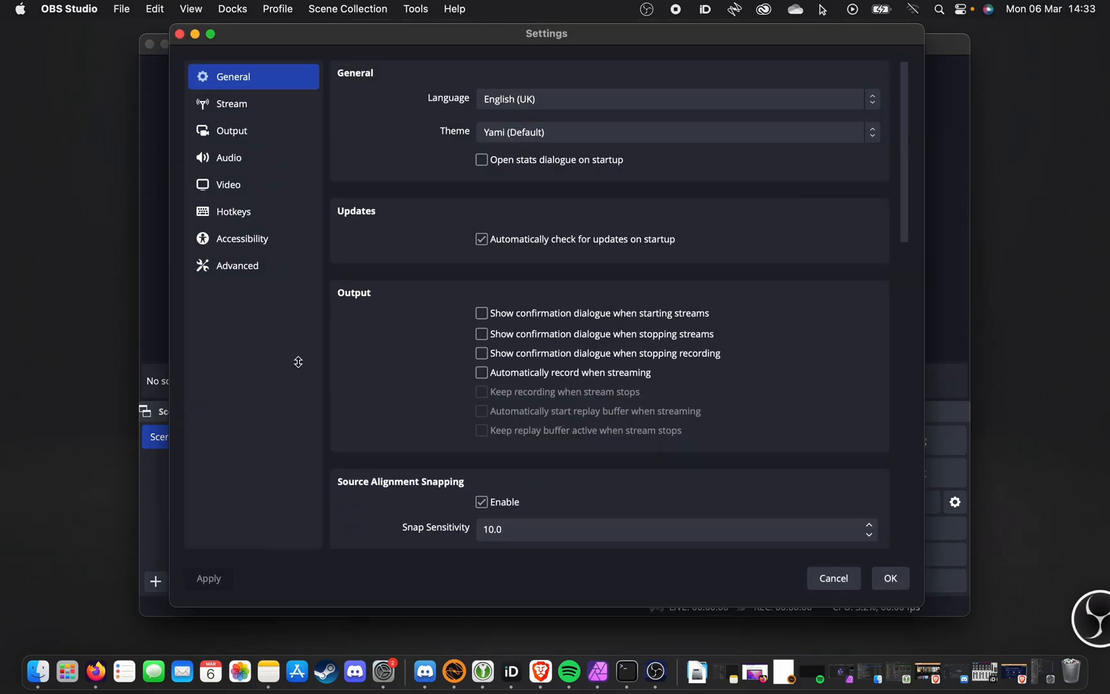
click(228, 157)
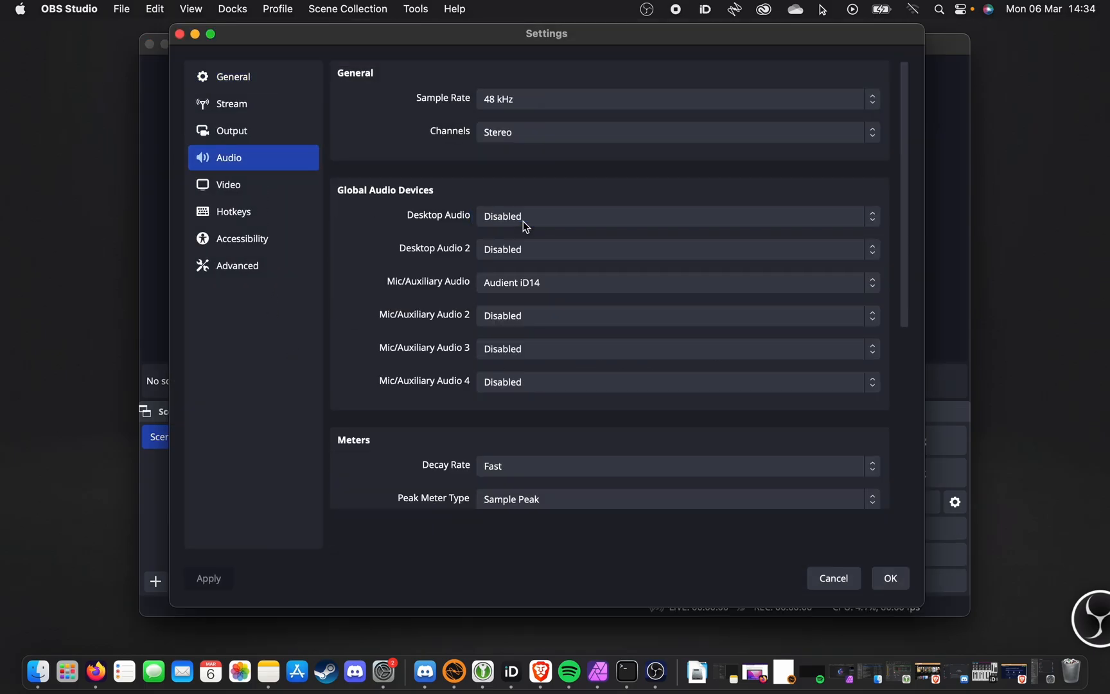
mouse_move(280, 176)
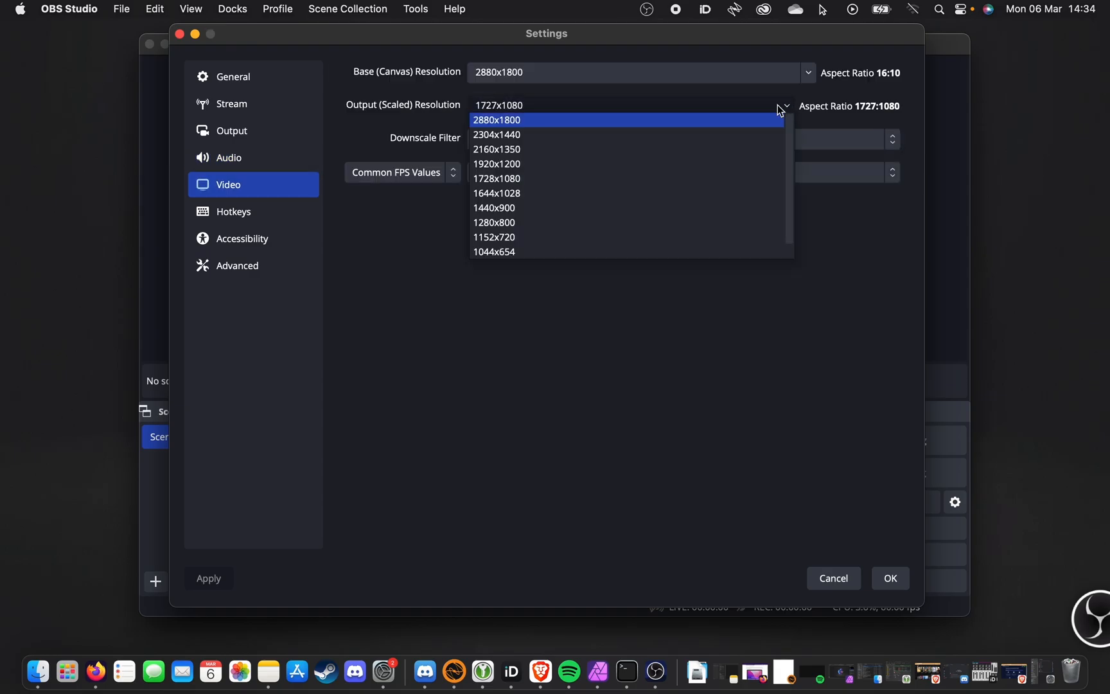
Set the output (scaled) resolution to 2880x1800 and bring up the Hotkeys settings
click(498, 120)
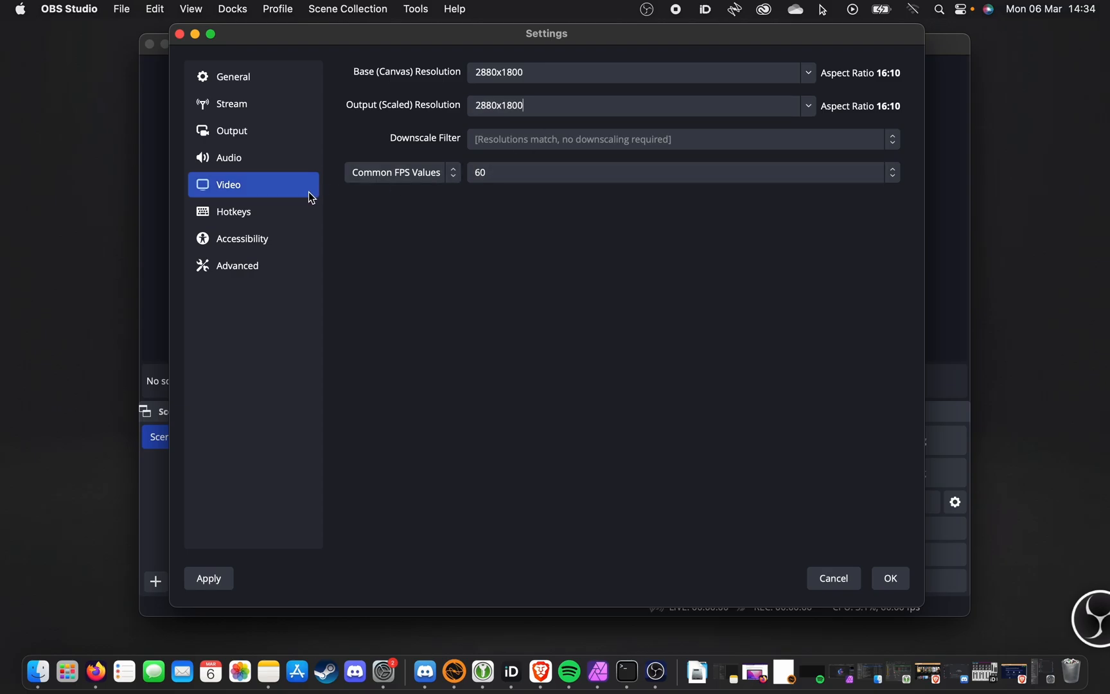
click(234, 211)
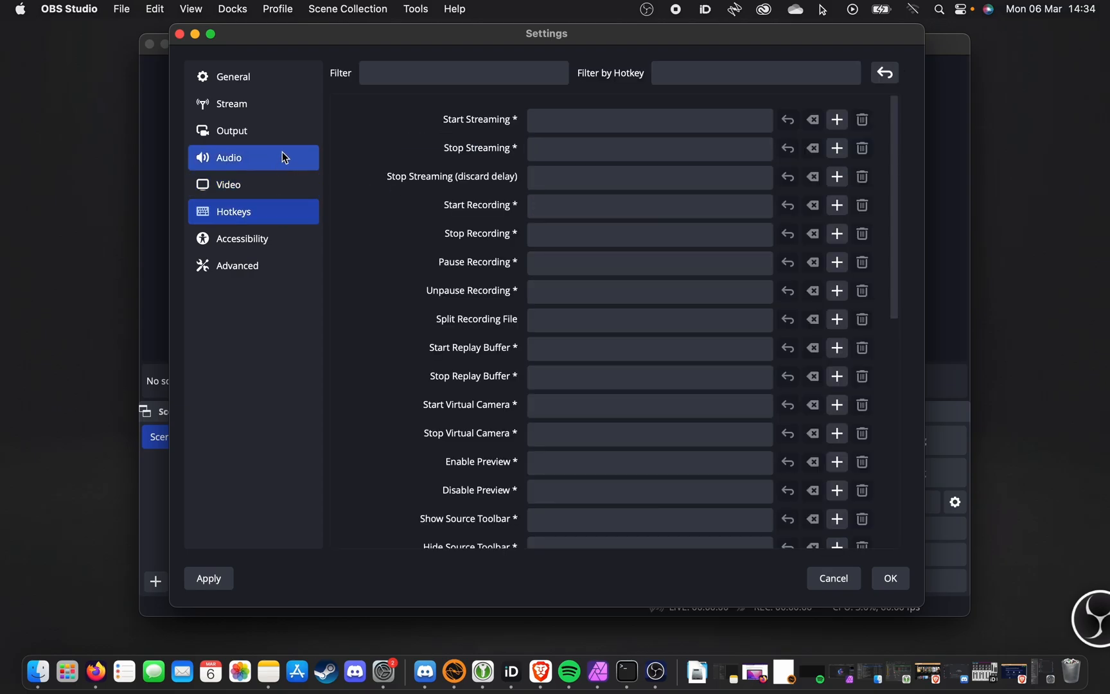
click(646, 206)
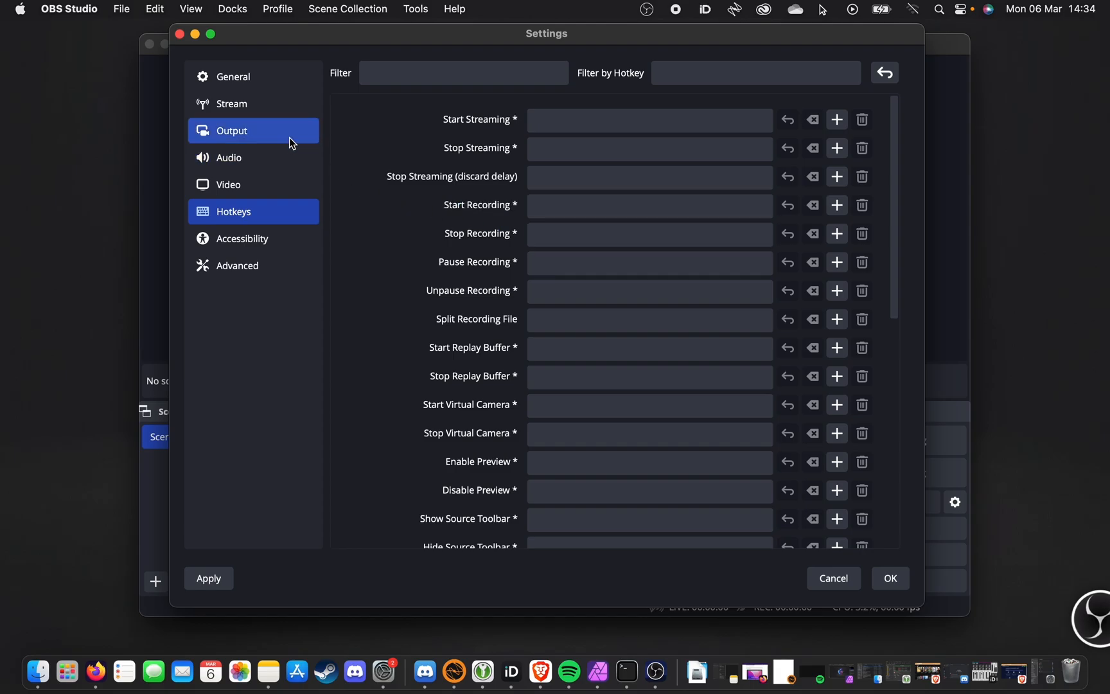
Set recording quality to Indistinguishable Quality, Large File Size, keeping the Apple H.264 hardware encoder
click(232, 131)
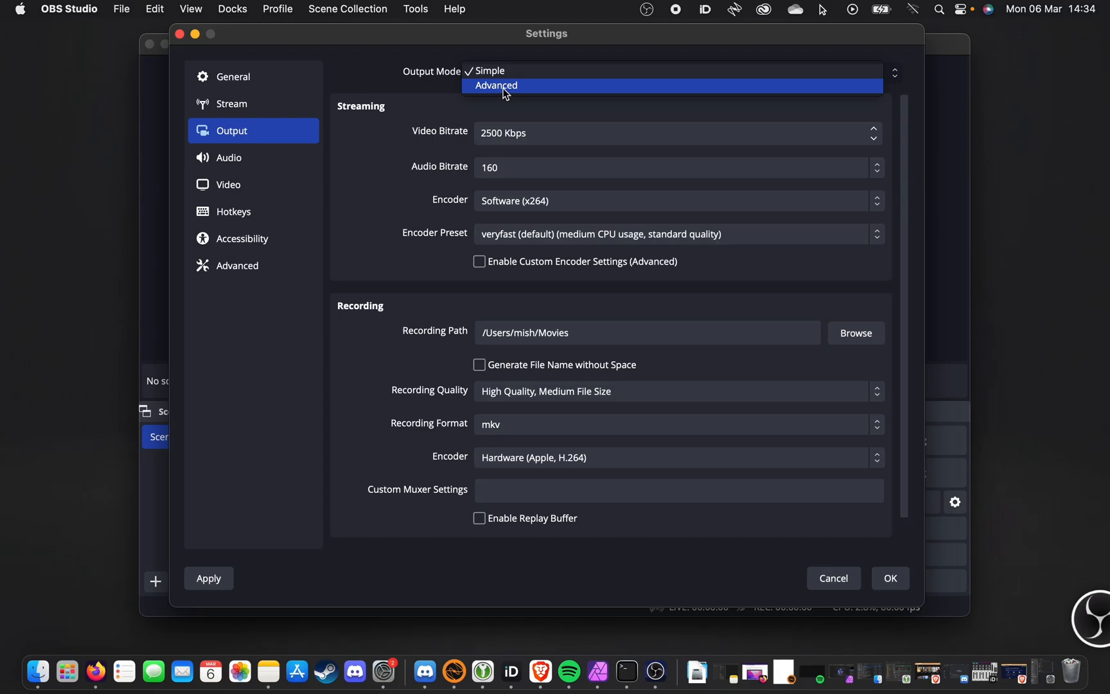
click(488, 71)
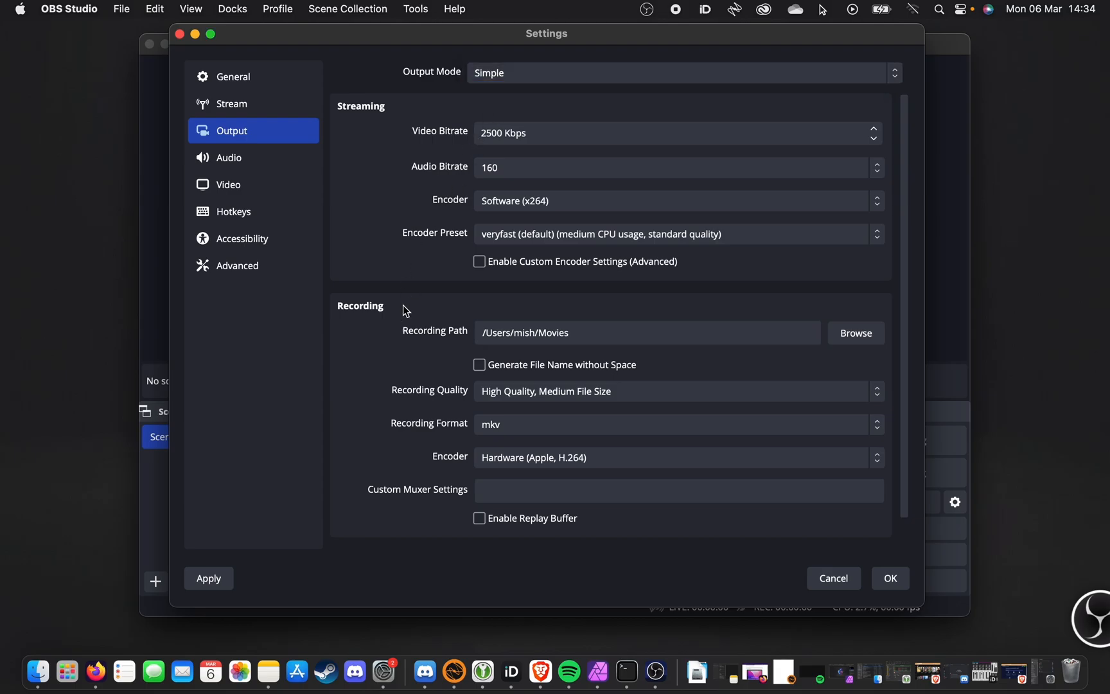
click(644, 332)
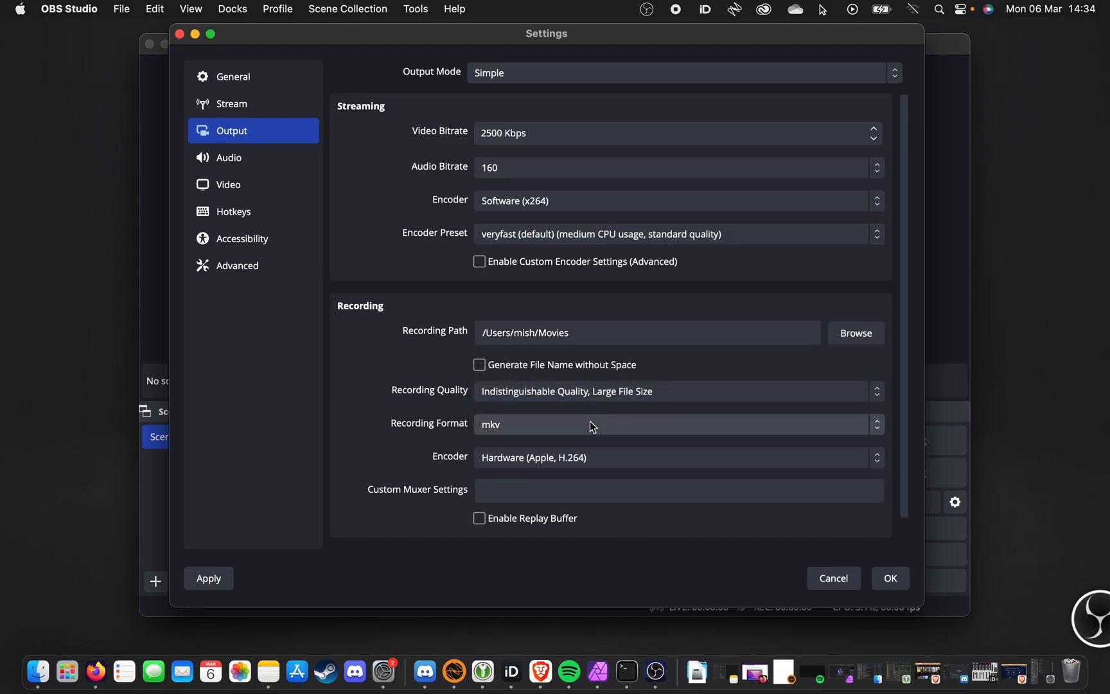
mouse_move(579, 439)
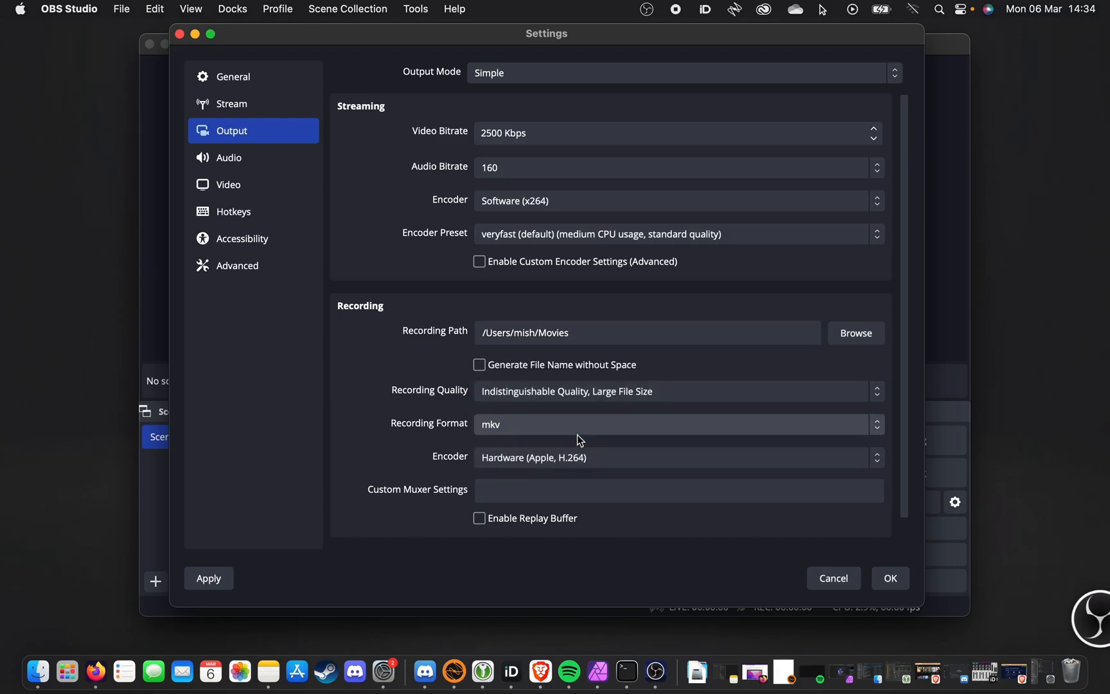
click(676, 457)
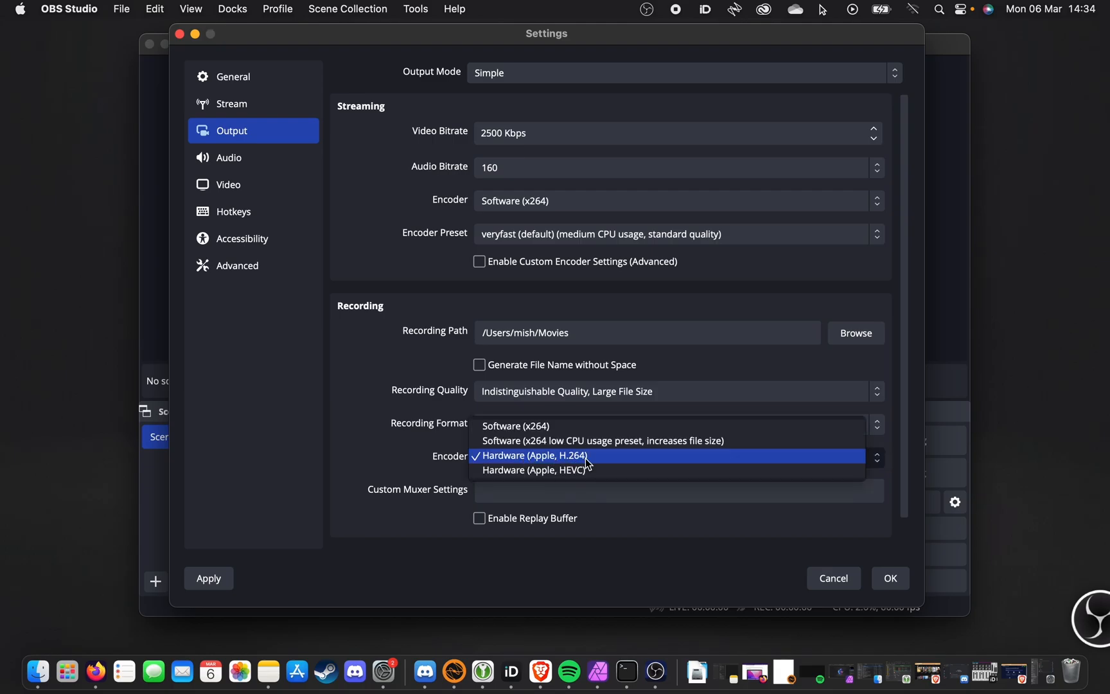
mouse_move(593, 470)
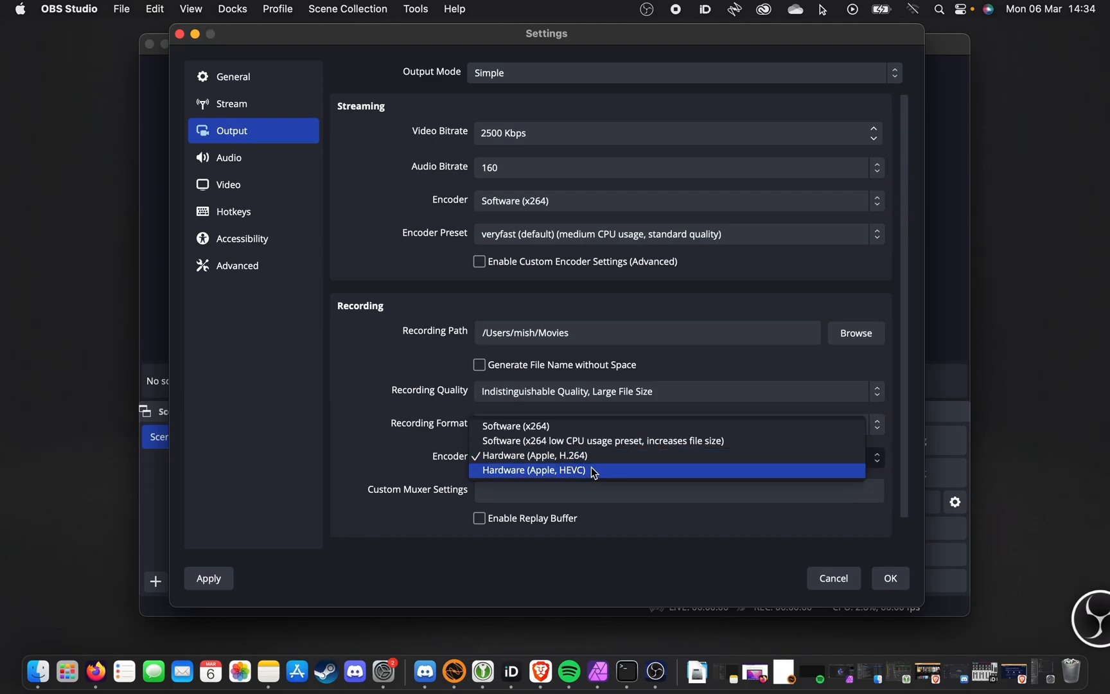
click(532, 455)
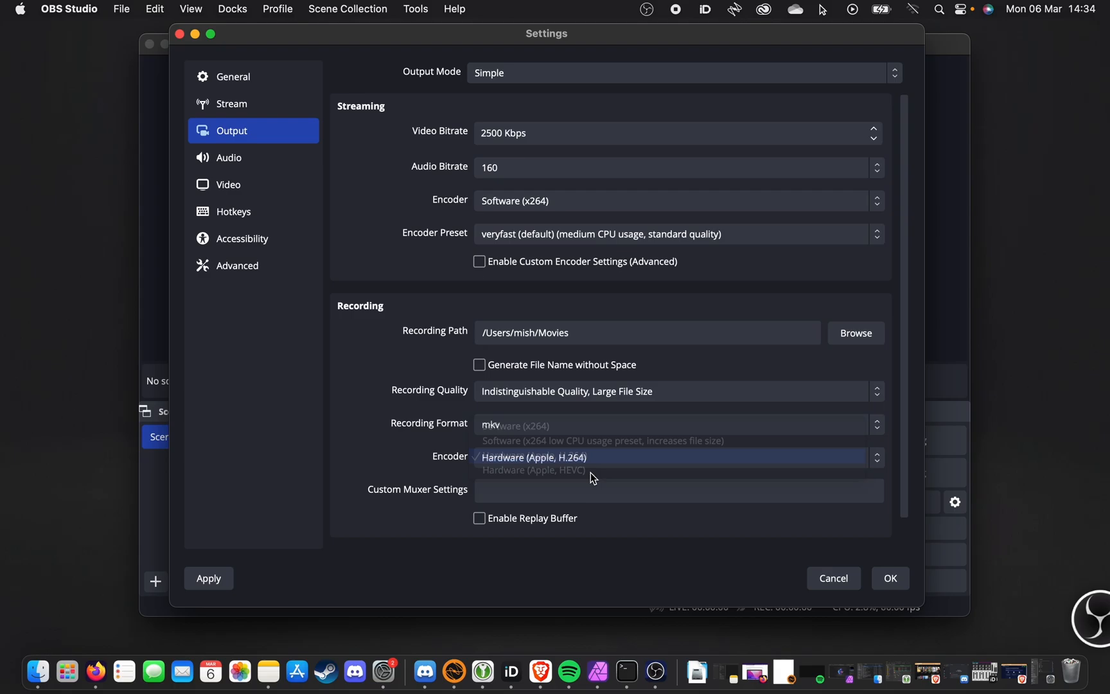
click(533, 457)
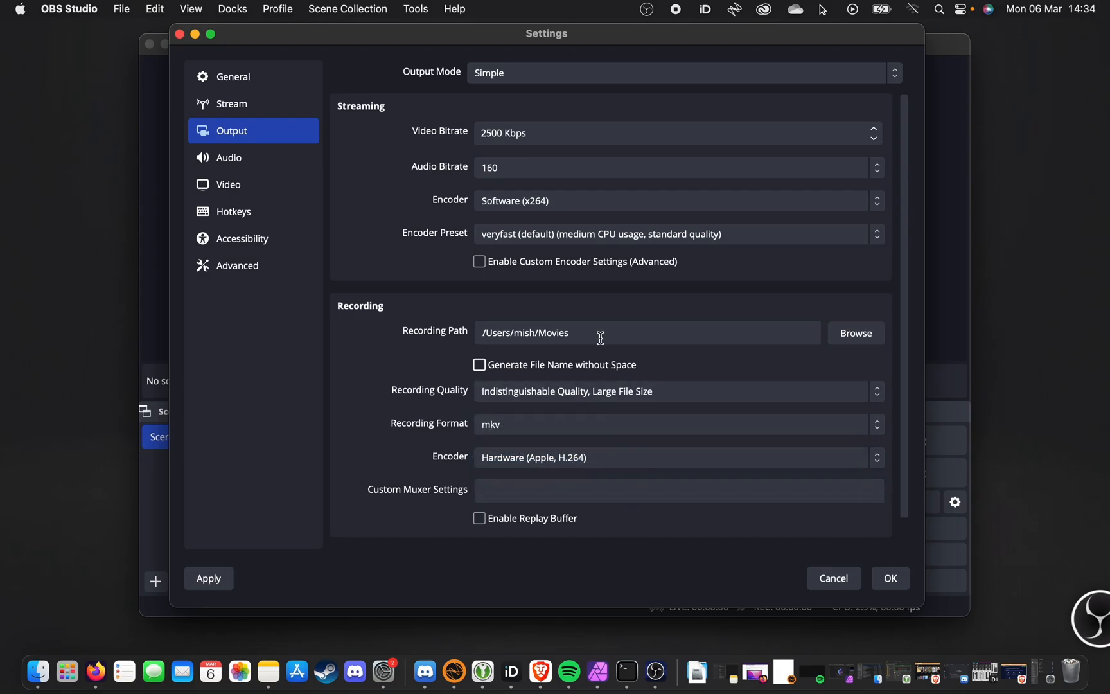
Switch output to Advanced mode and record with Apple VT H264 Hardware Encoder
click(677, 72)
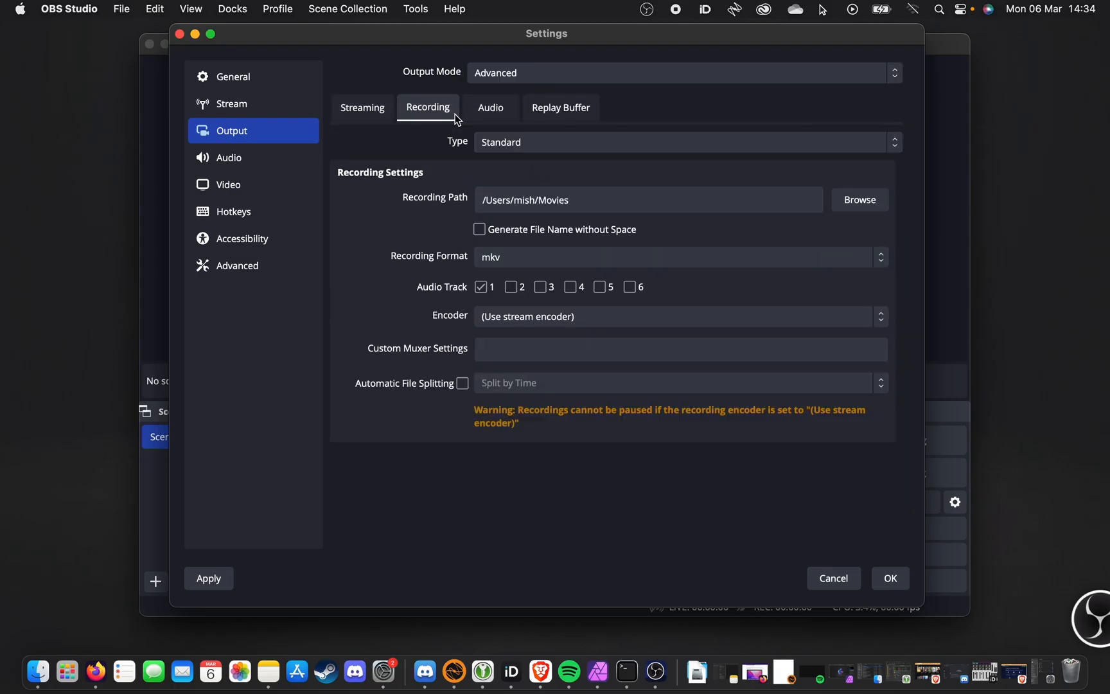
click(676, 316)
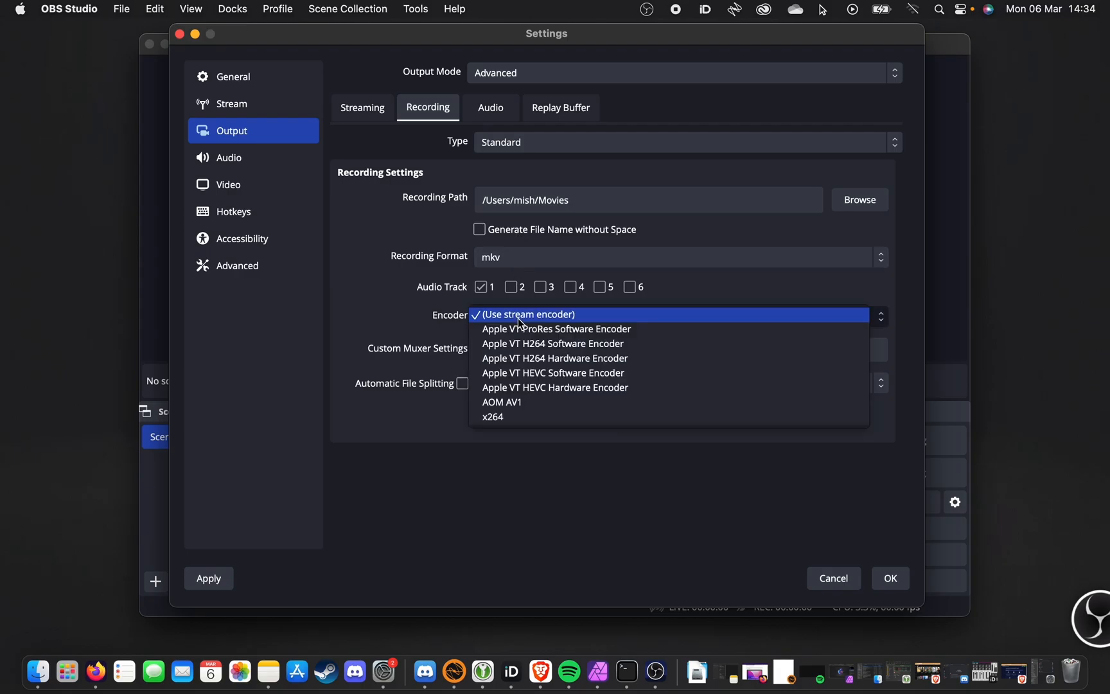
mouse_move(568, 359)
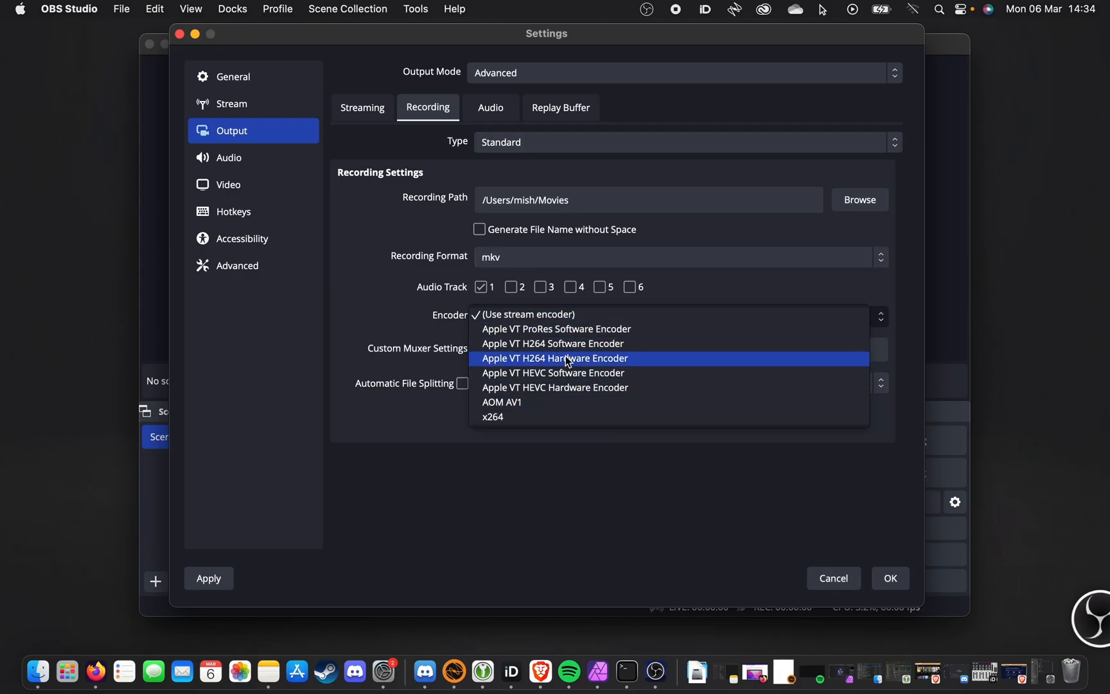
mouse_move(594, 362)
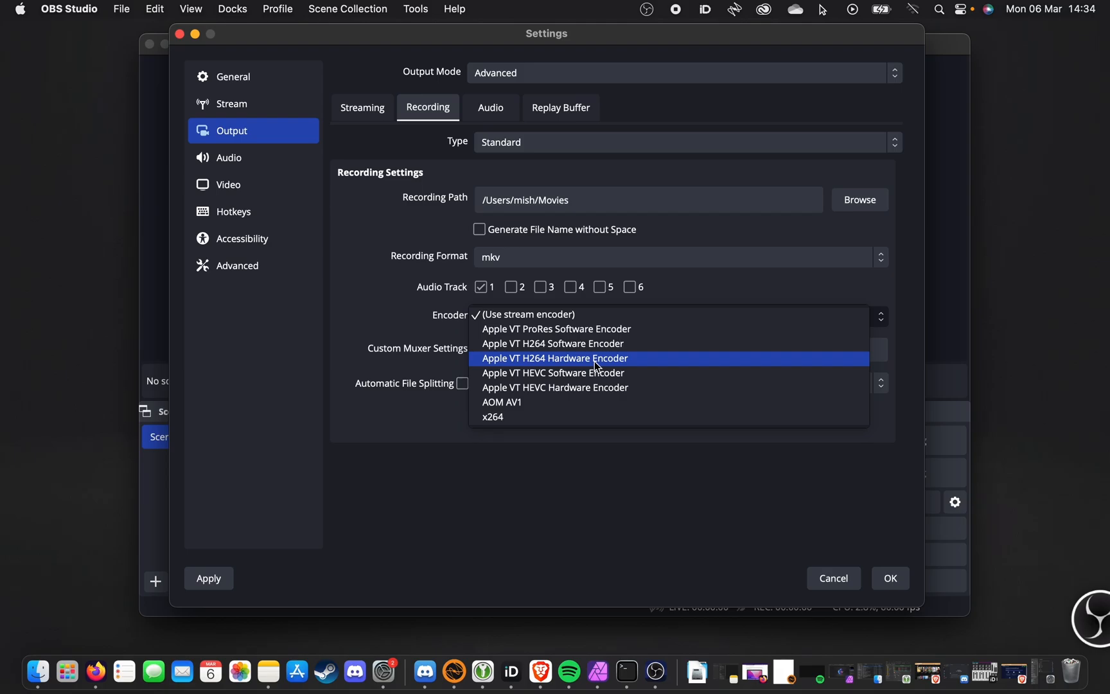
click(556, 358)
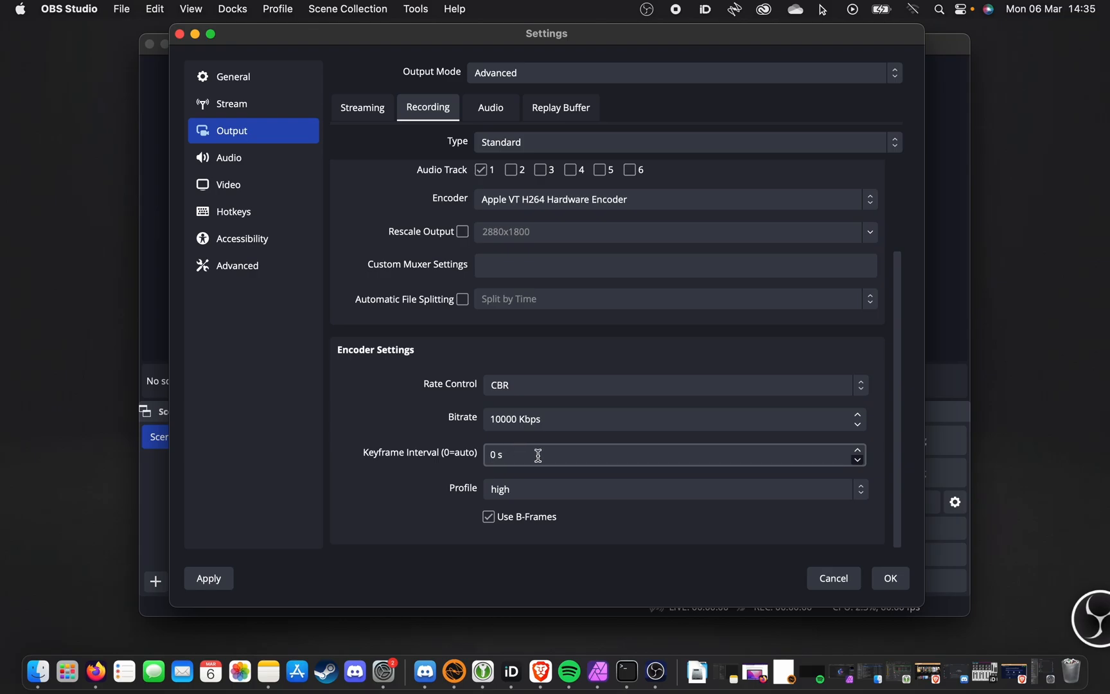
mouse_move(520, 418)
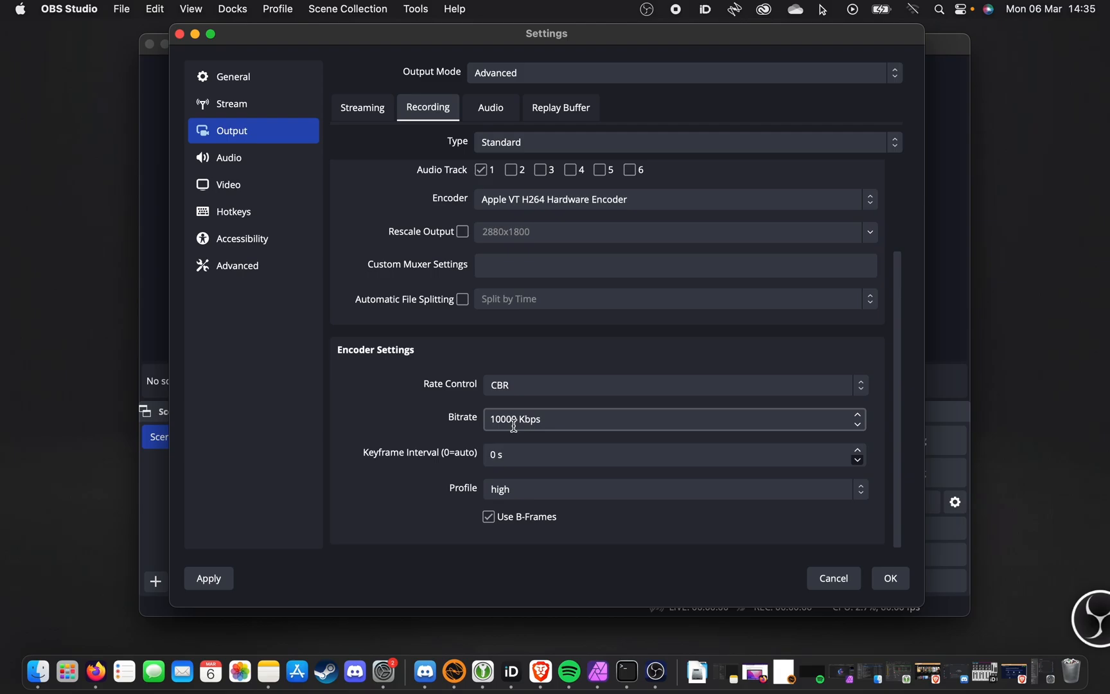
mouse_move(467, 429)
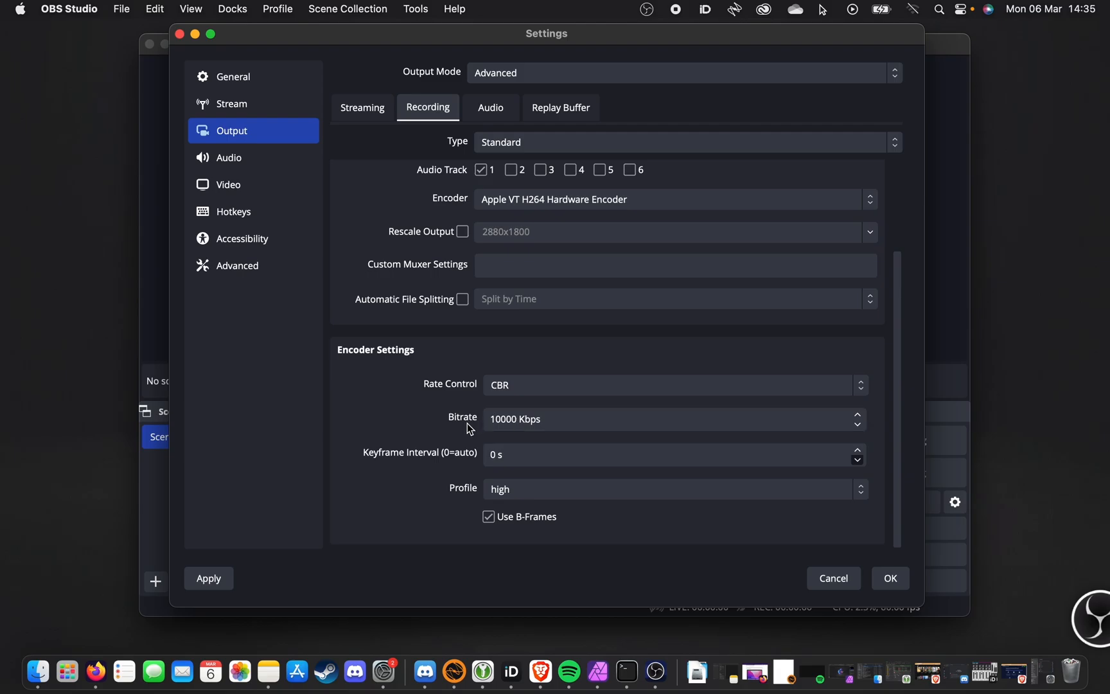
Save and close Settings, then add a full-display macOS Screen Capture source
click(889, 578)
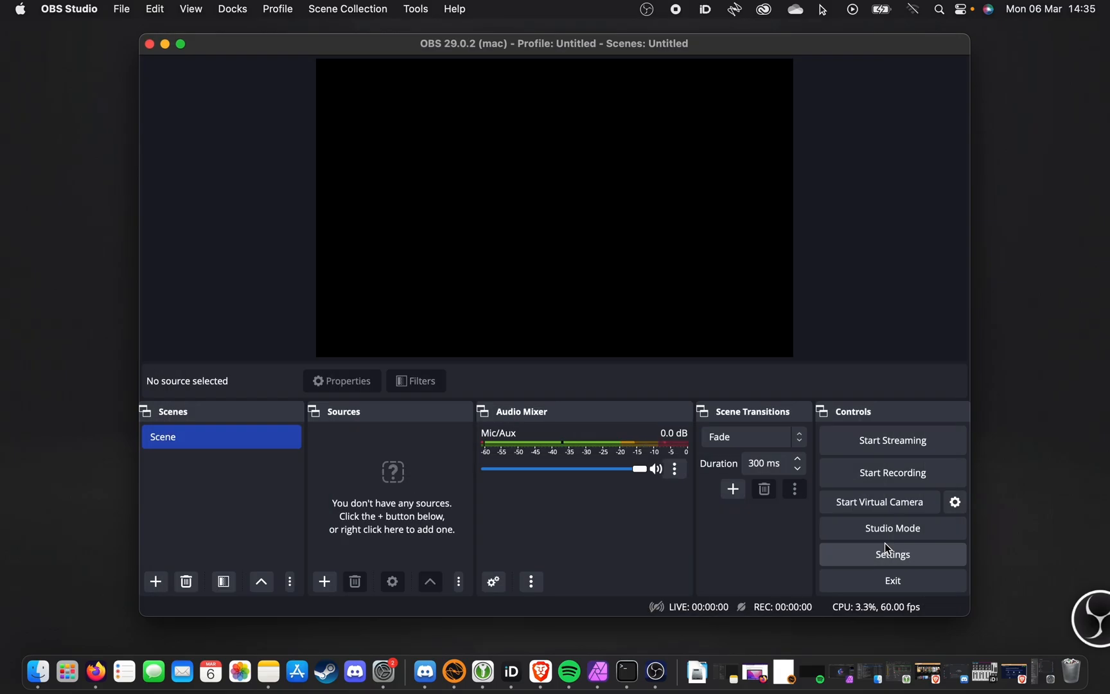
right_click(391, 510)
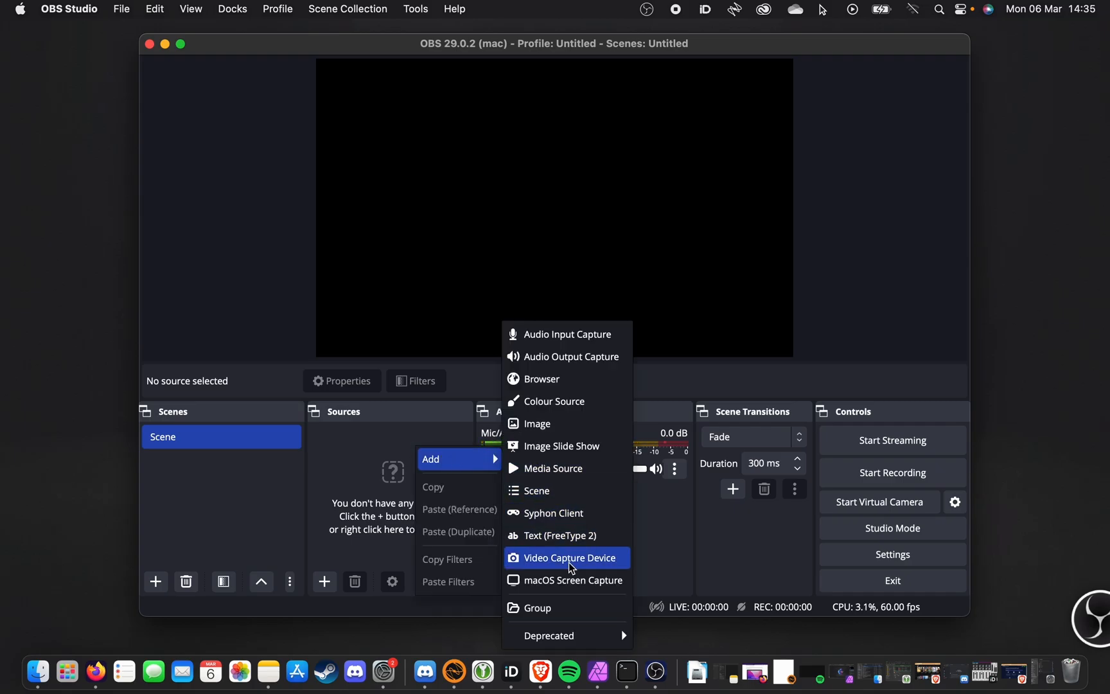
click(573, 580)
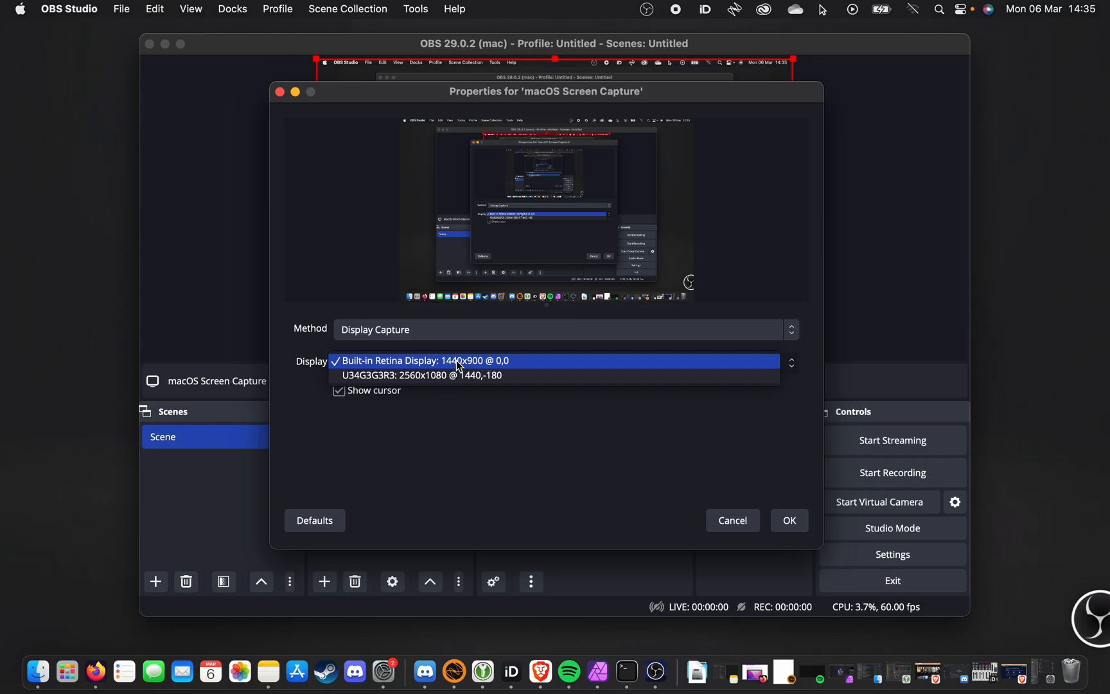
click(563, 328)
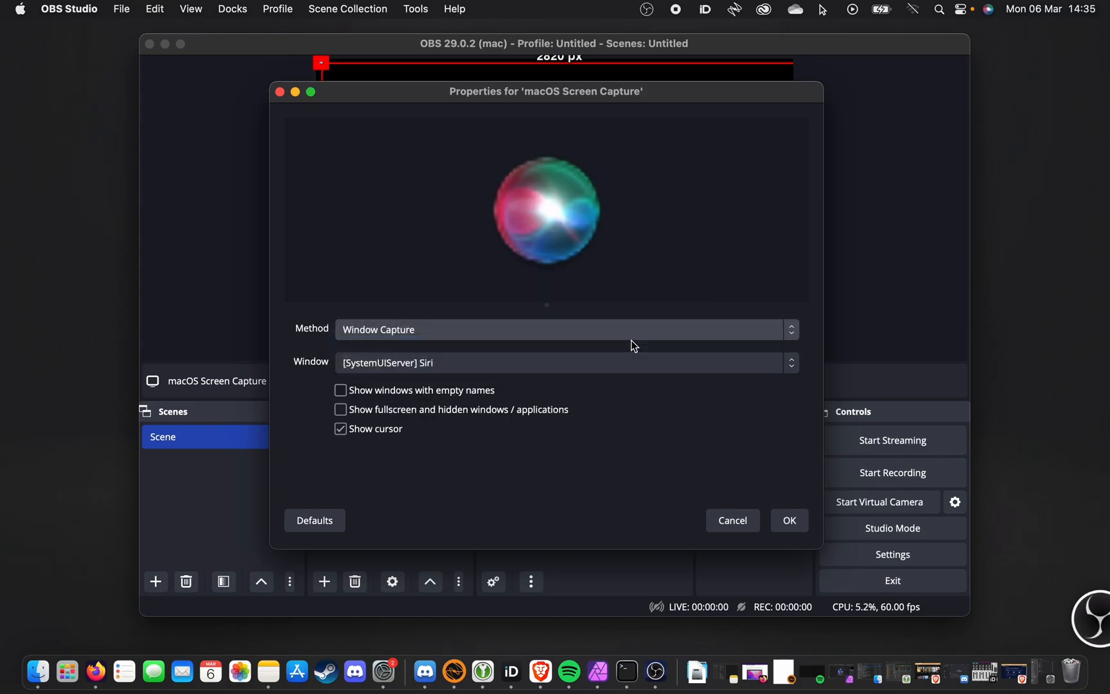
click(560, 329)
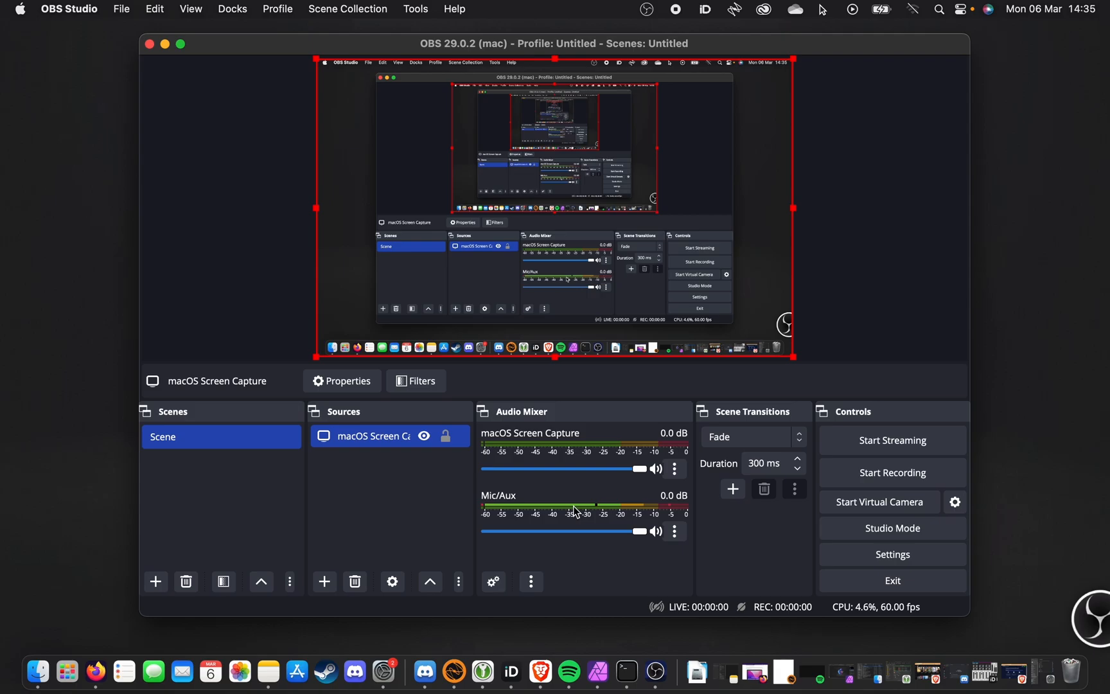
mouse_move(550, 388)
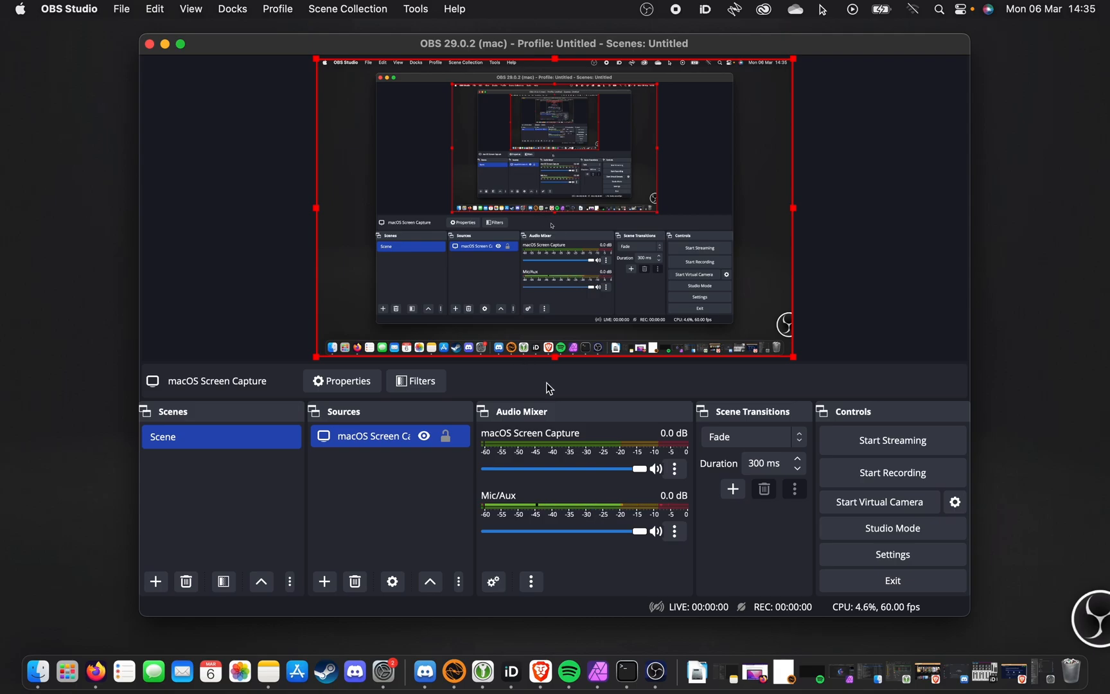
Record a brief test clip, stop it from the menu-bar OBS icon, and hide OBS
click(891, 281)
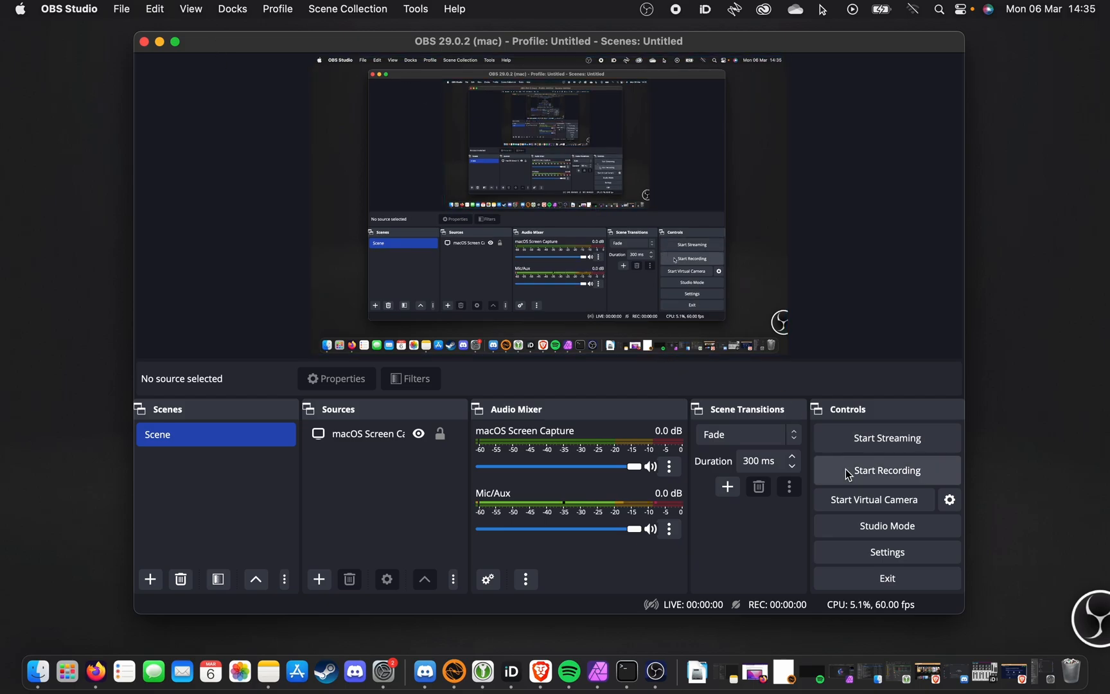
click(887, 470)
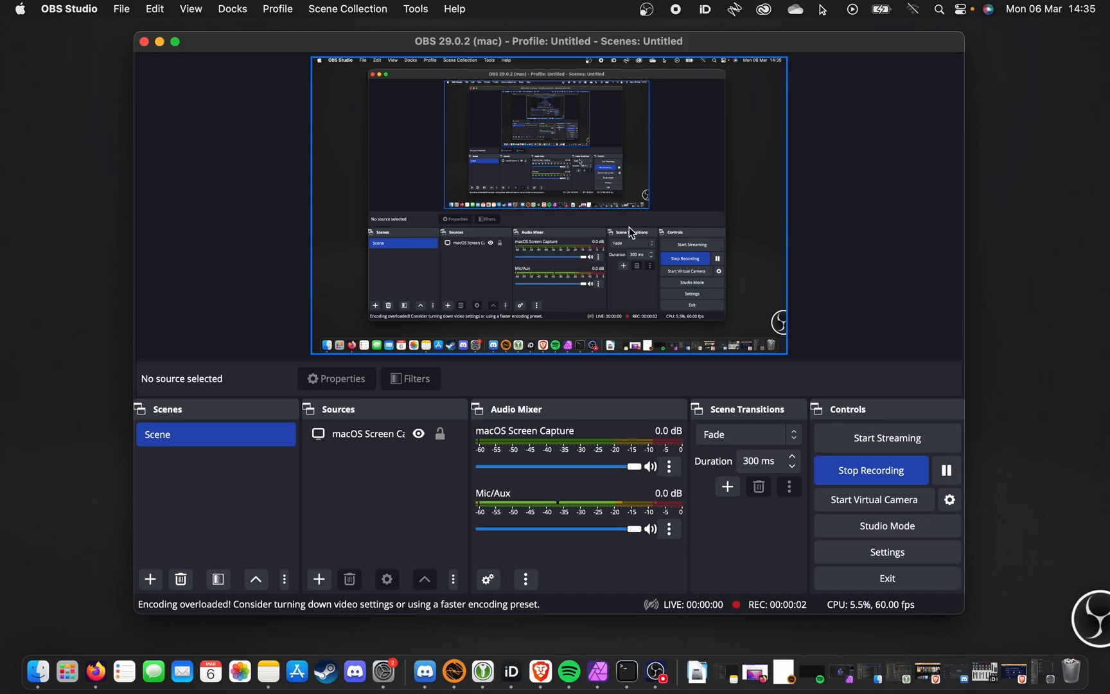
click(645, 9)
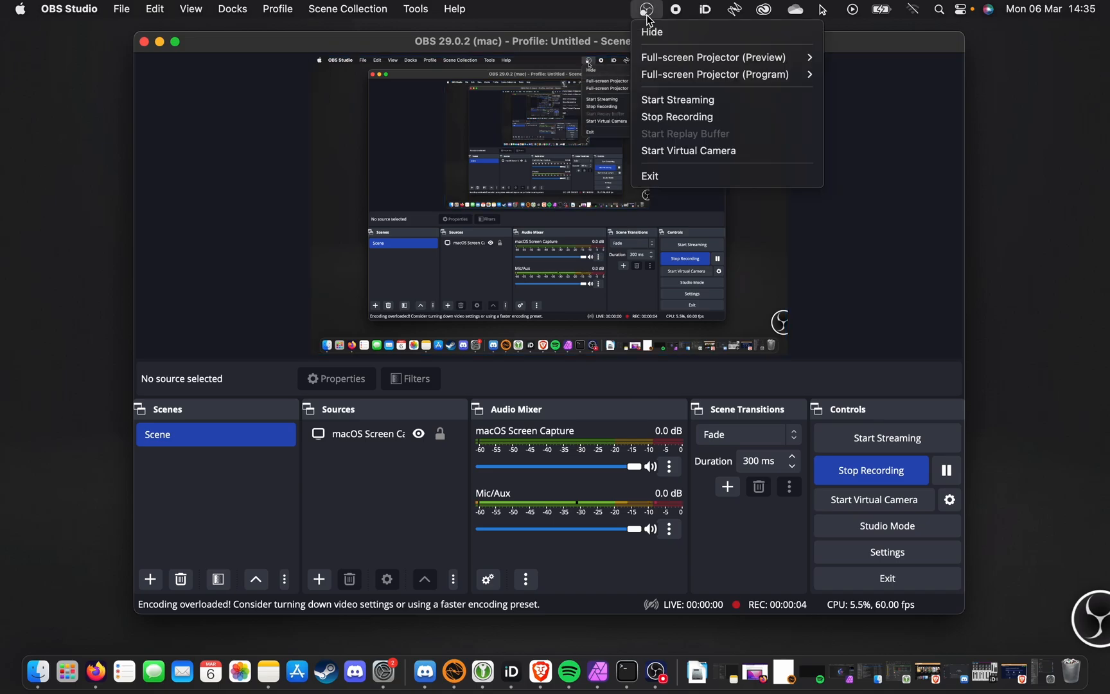
mouse_move(697, 98)
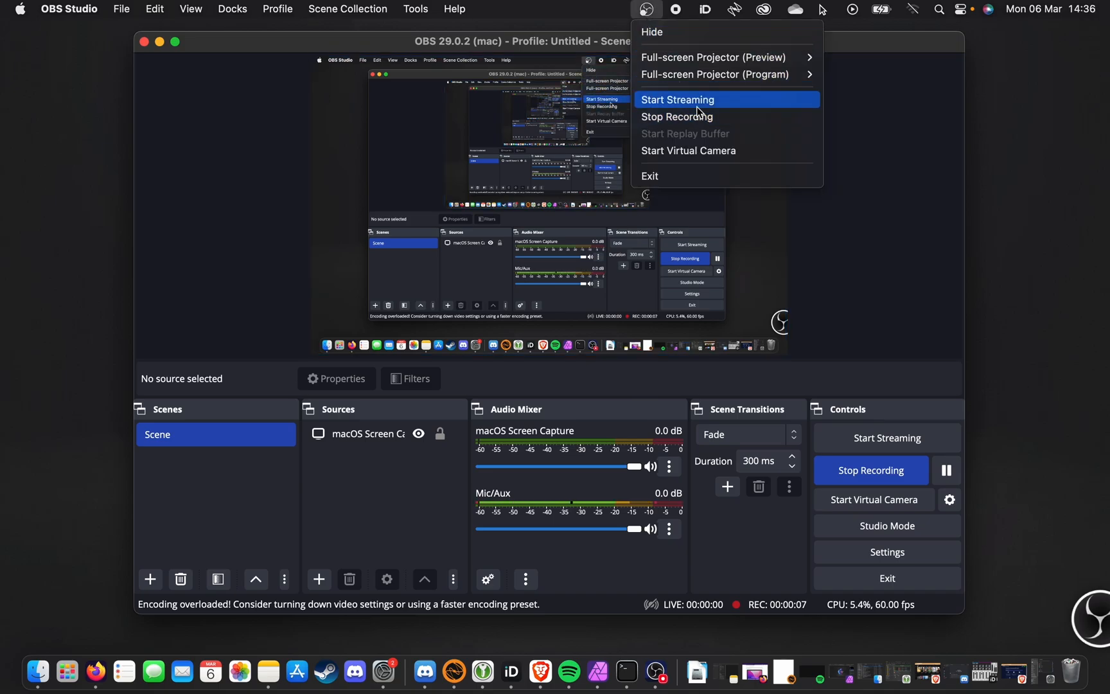
mouse_move(818, 165)
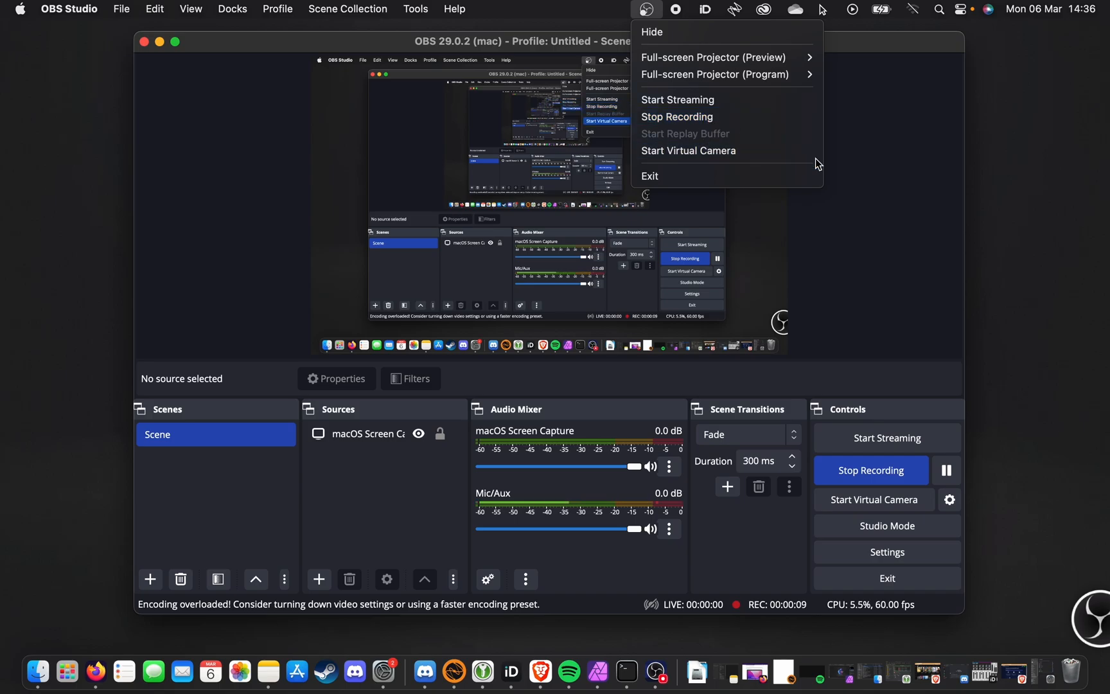
click(675, 116)
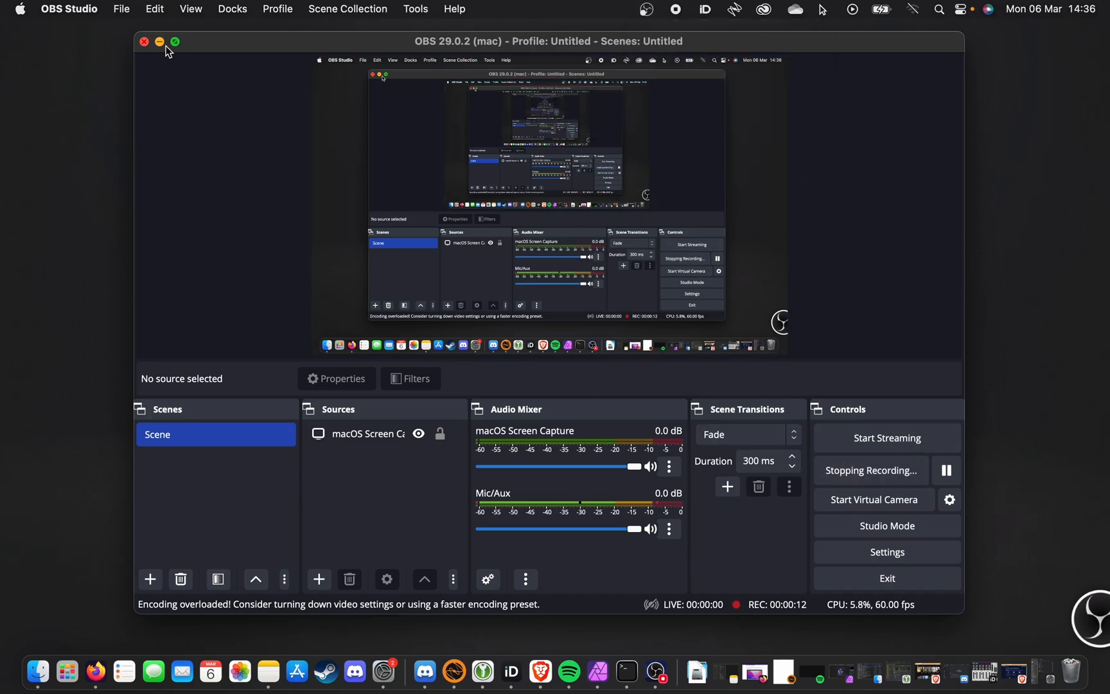
click(159, 42)
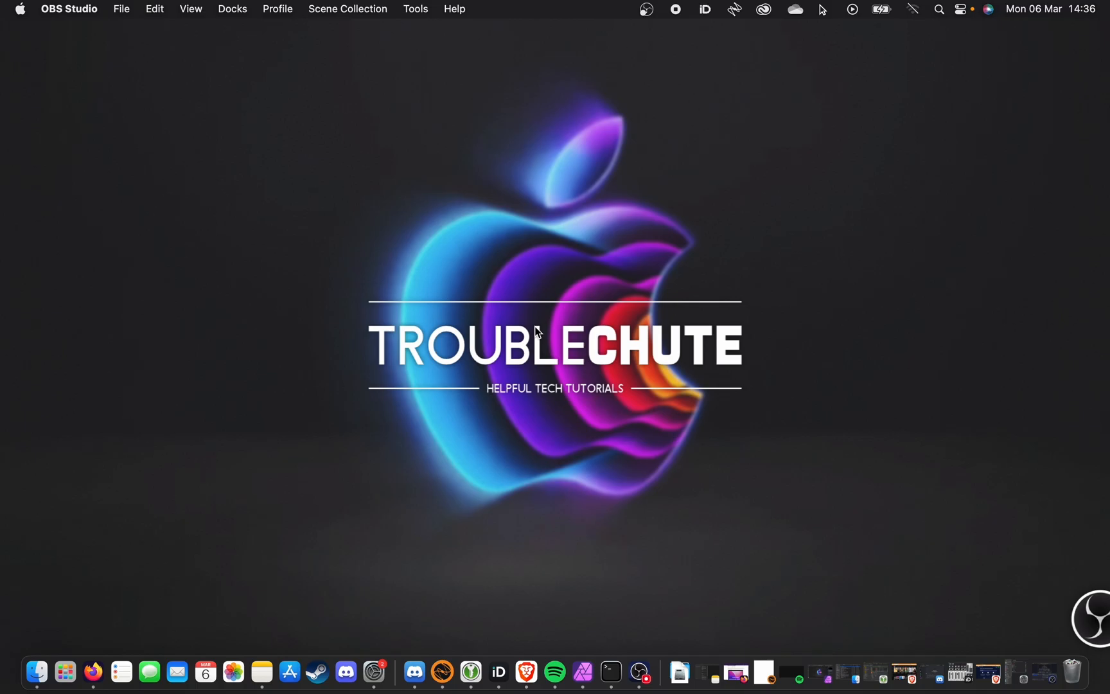
mouse_move(622, 305)
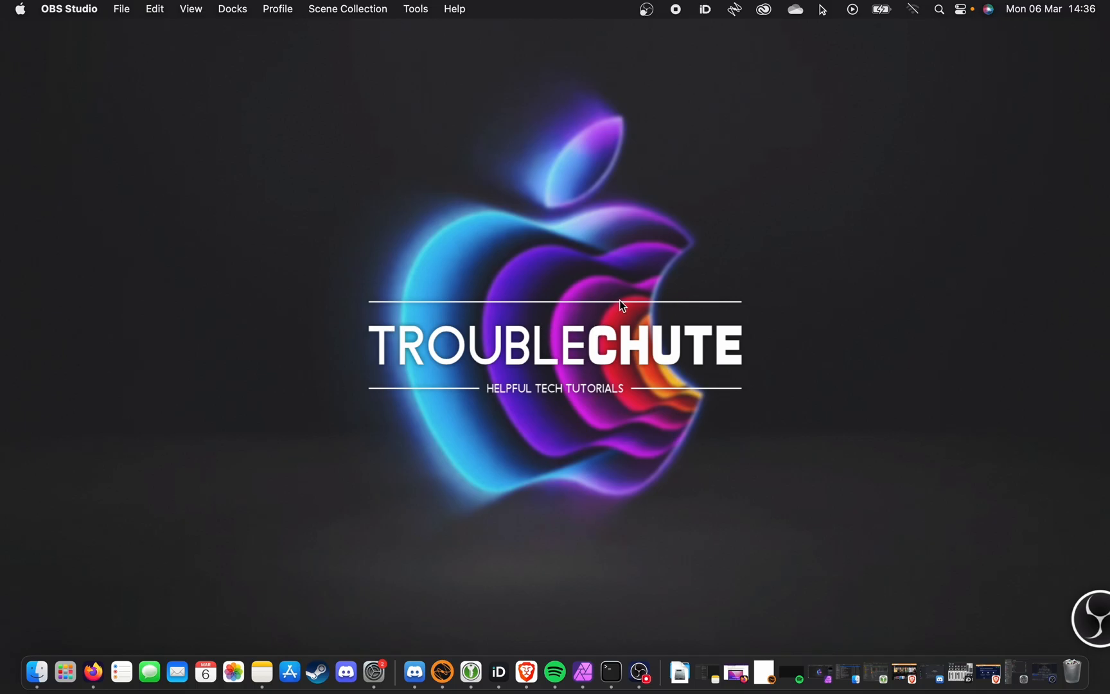